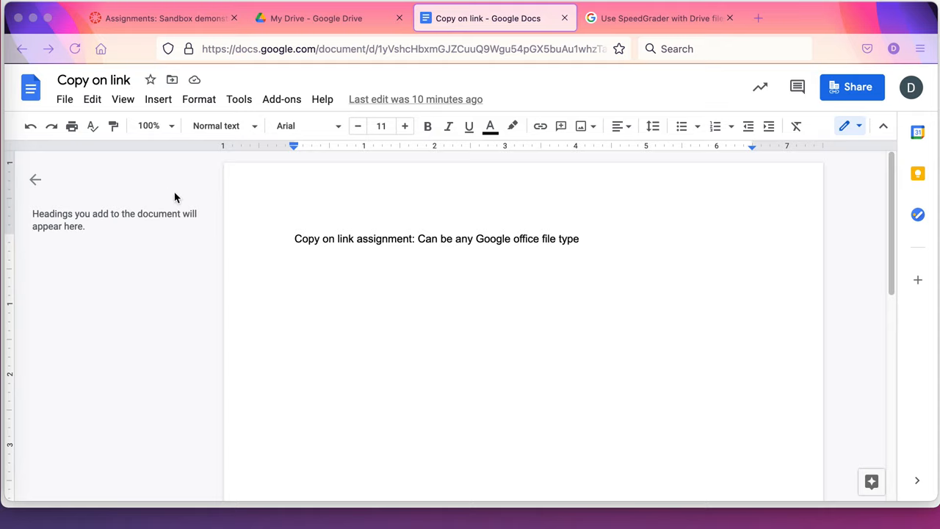
{"action": "mouse_move", "coordinate": [423, 253]}
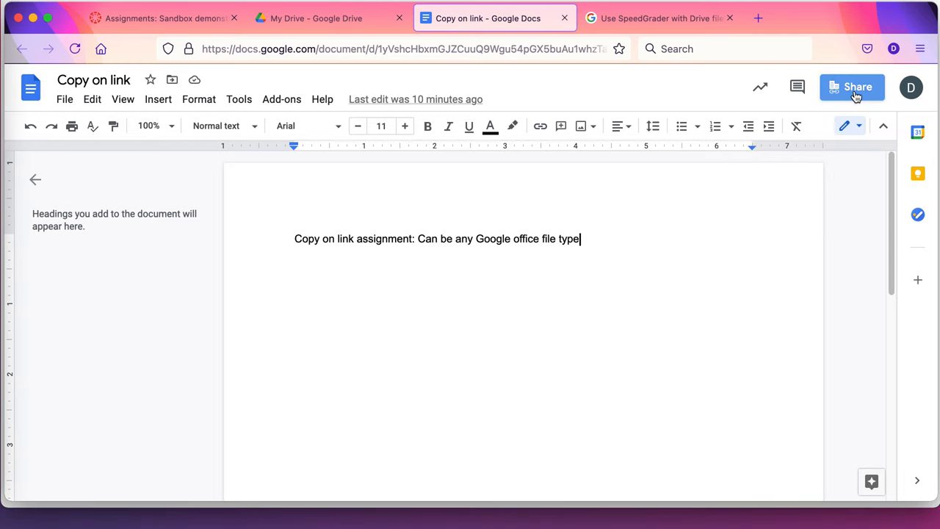
Share the 'Copy on link' Google Doc so anyone with the link can view, and copy the link.
{"action": "left_click", "coordinate": [851, 87]}
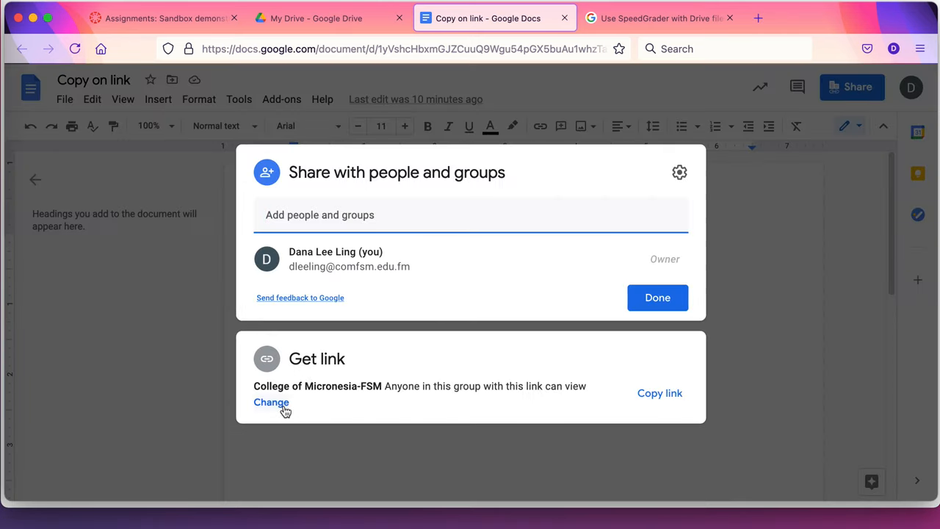
{"action": "left_click", "coordinate": [270, 403]}
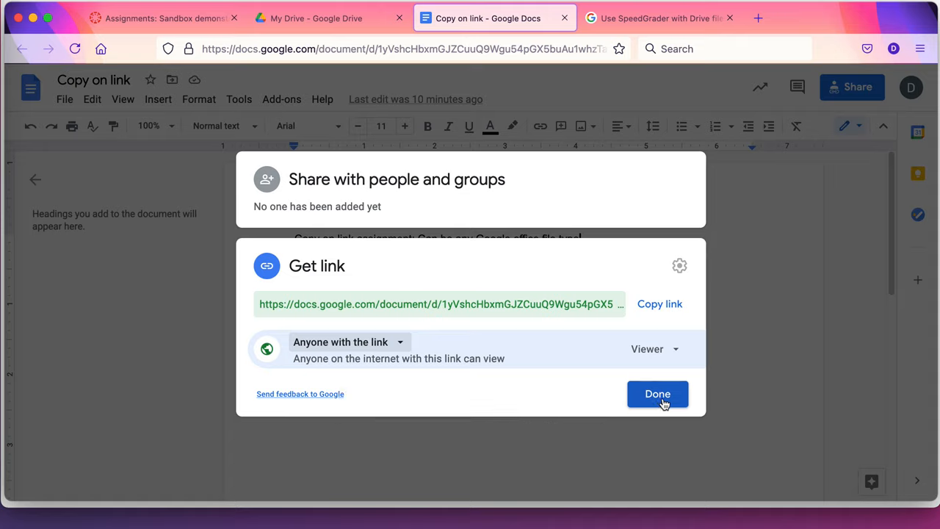
{"action": "left_click", "coordinate": [658, 303]}
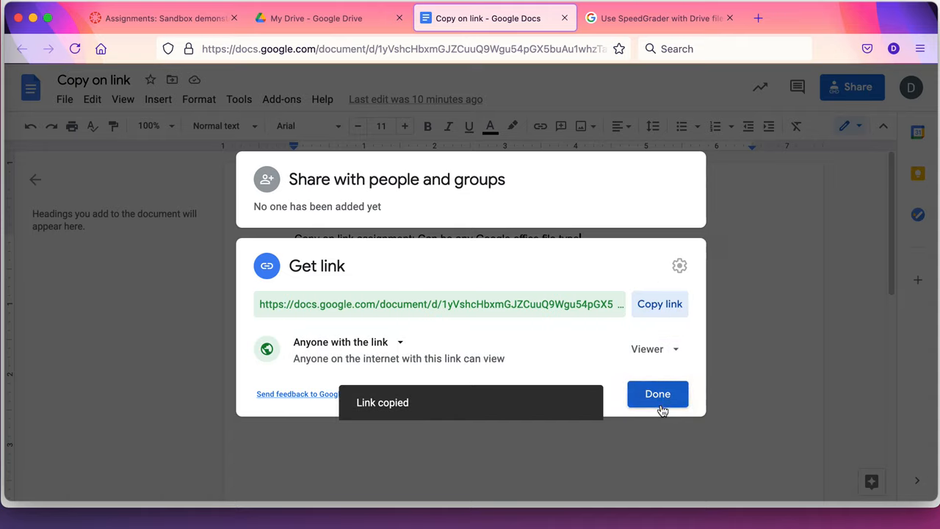
{"action": "left_click", "coordinate": [658, 394]}
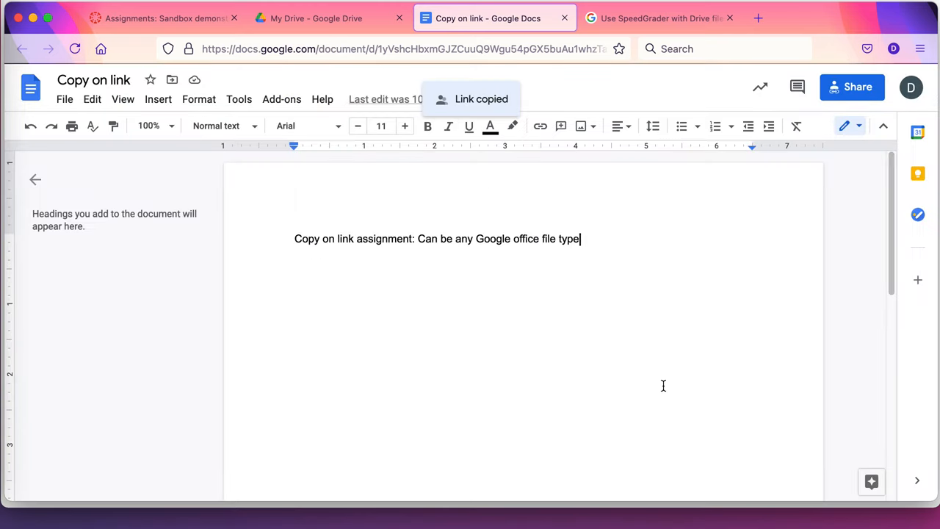
Start a new Canvas assignment titled 'Copy on link' with the description 'Description'.
{"action": "left_click", "coordinate": [165, 17]}
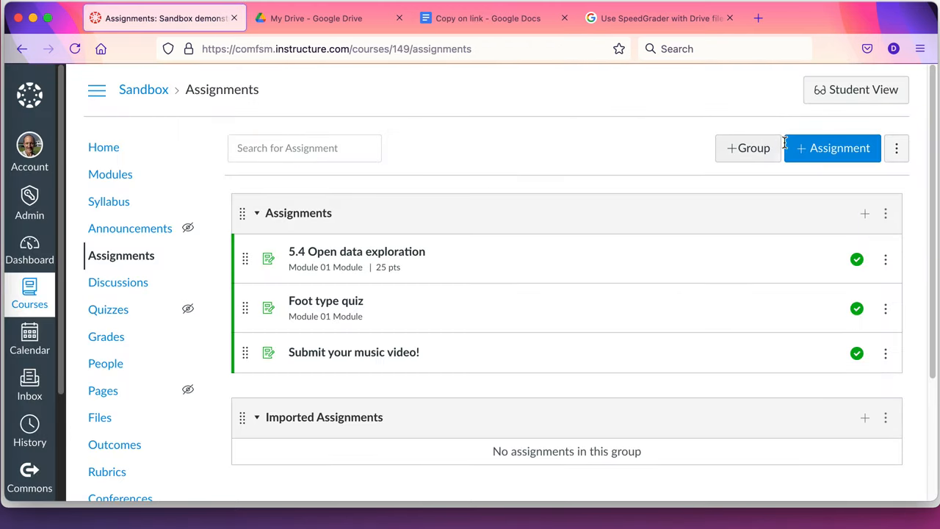
{"action": "left_click", "coordinate": [831, 146]}
{"action": "type", "text": "C"}
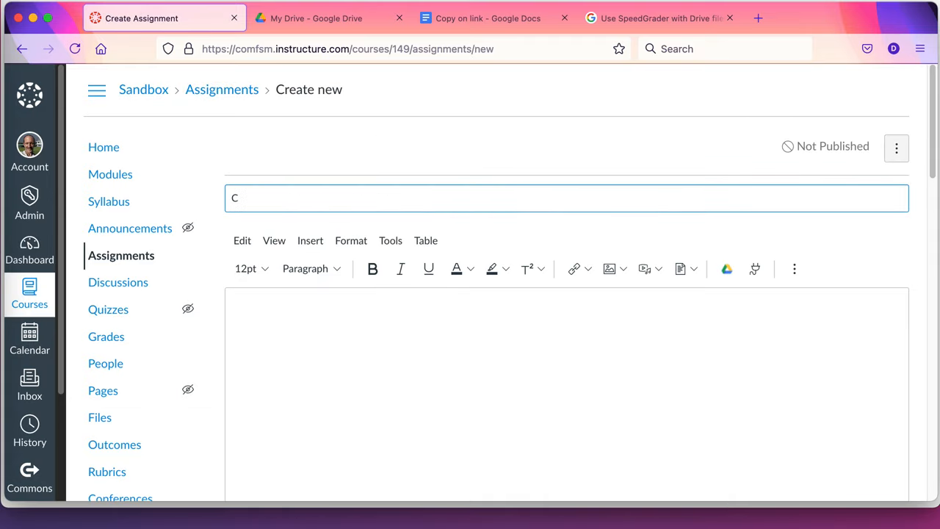
{"action": "type", "text": "opy on"}
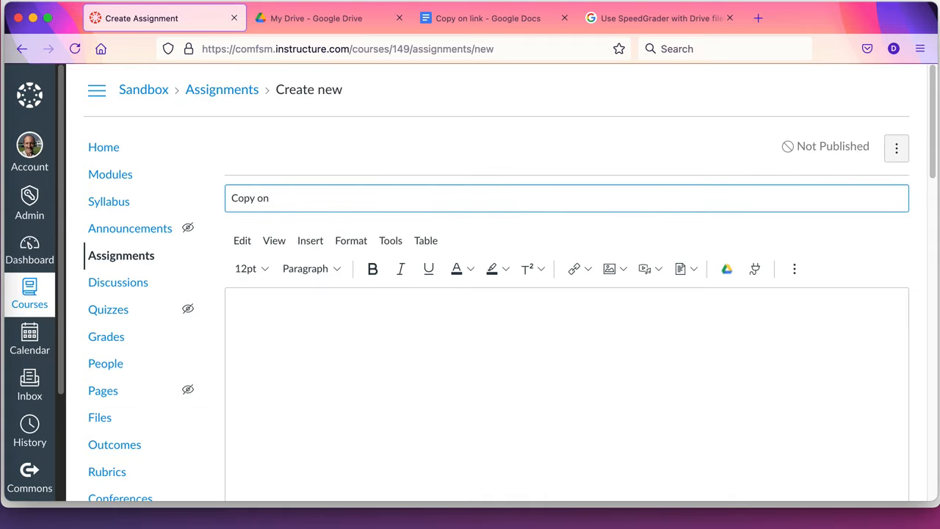
{"action": "left_click", "coordinate": [367, 314]}
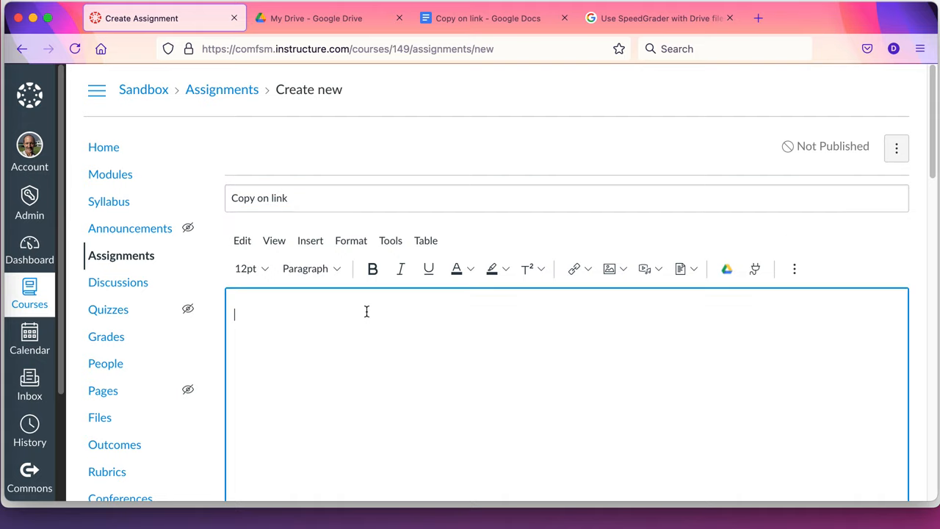
{"action": "type", "text": "Description"}
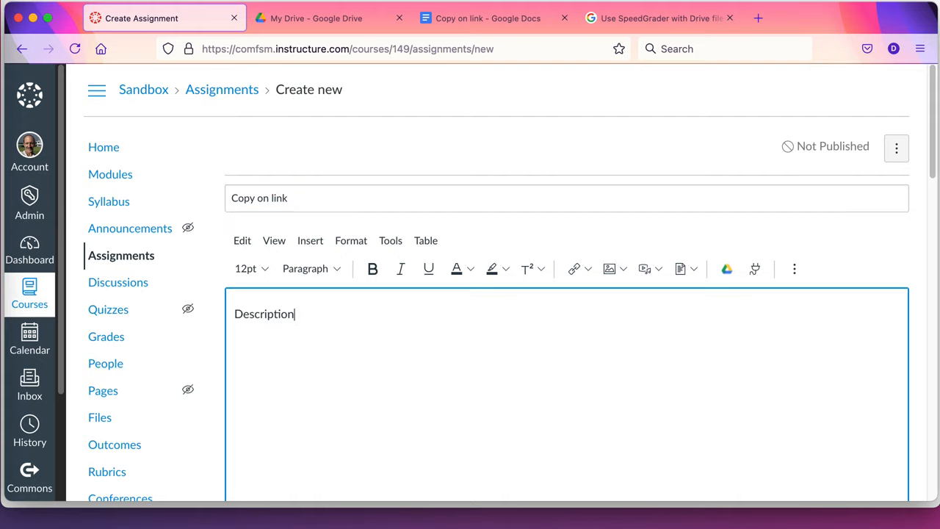
Keep 10 points and file-upload submission and save the new assignment.
{"action": "scroll", "scroll_direction": "down", "scroll_amount": 3}
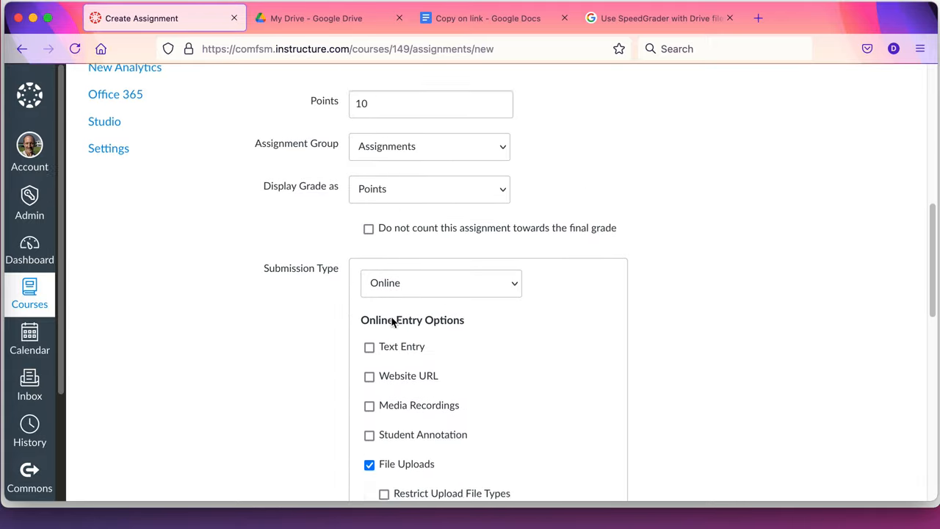
{"action": "scroll", "scroll_direction": "down", "scroll_amount": 3}
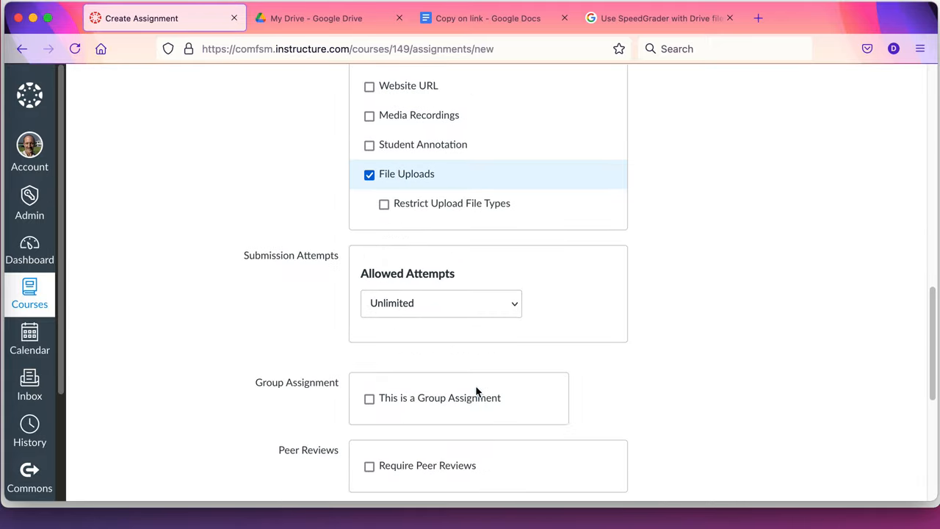
{"action": "scroll", "scroll_direction": "down", "scroll_amount": 3}
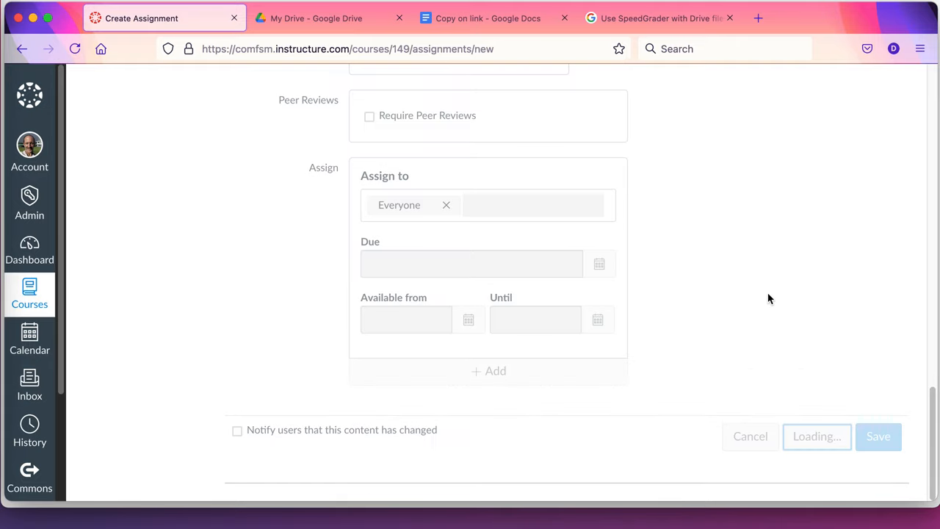
{"action": "left_click", "coordinate": [879, 436]}
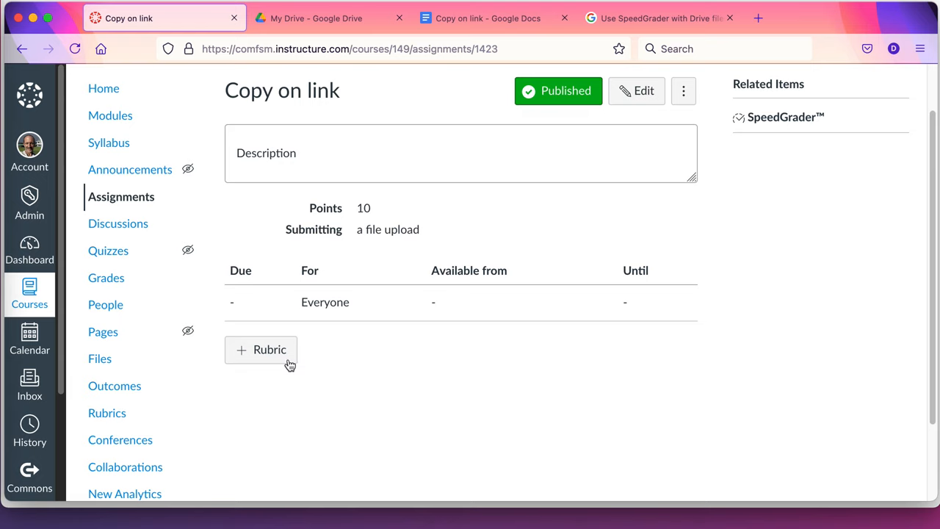
Attach the existing Data Exploration rubric to the Copy on link assignment.
{"action": "left_click", "coordinate": [261, 349]}
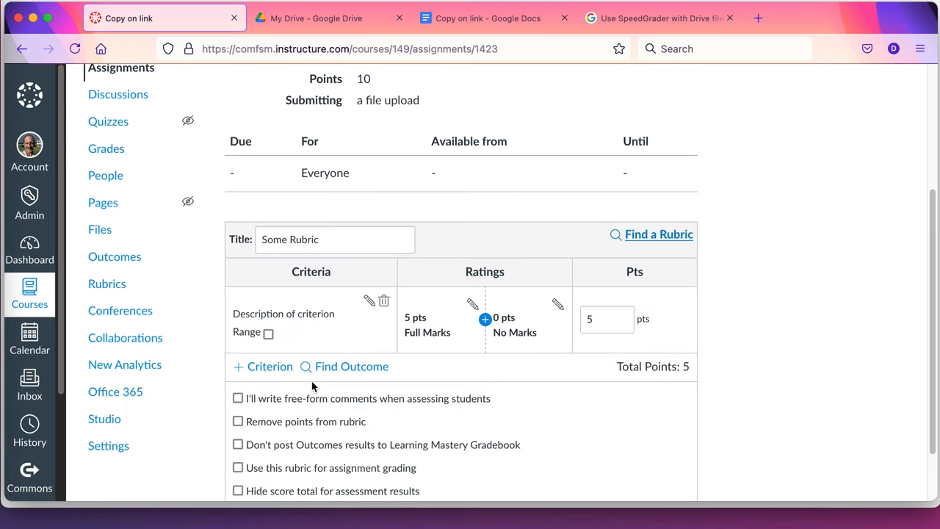
{"action": "left_click", "coordinate": [659, 234]}
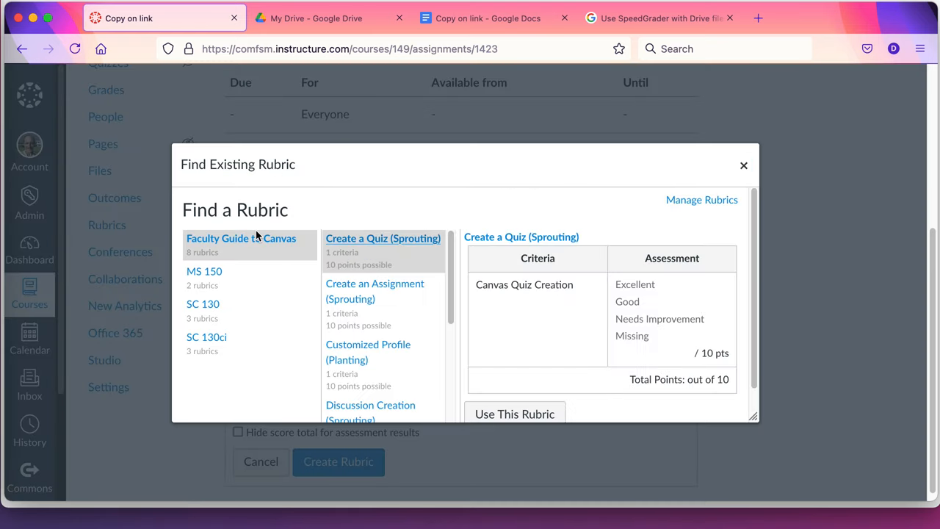
{"action": "left_click", "coordinate": [204, 270]}
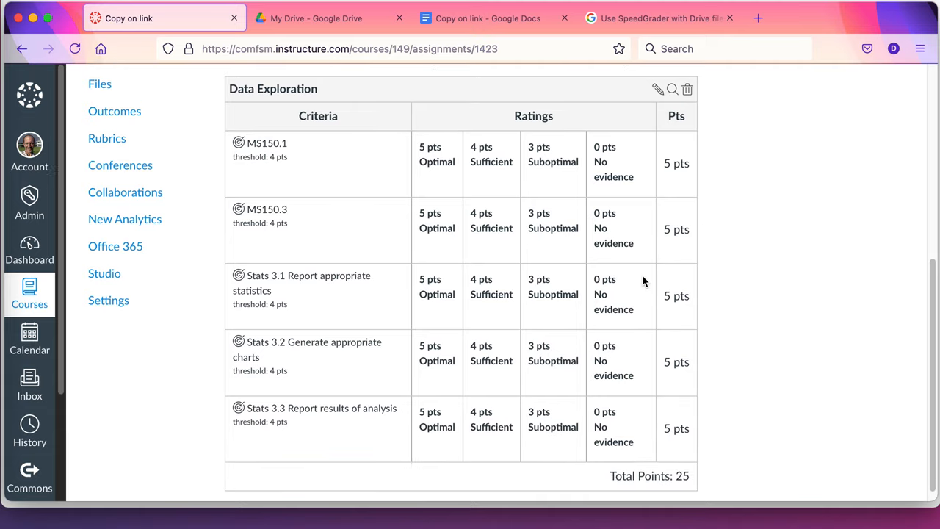
{"action": "left_click", "coordinate": [658, 90]}
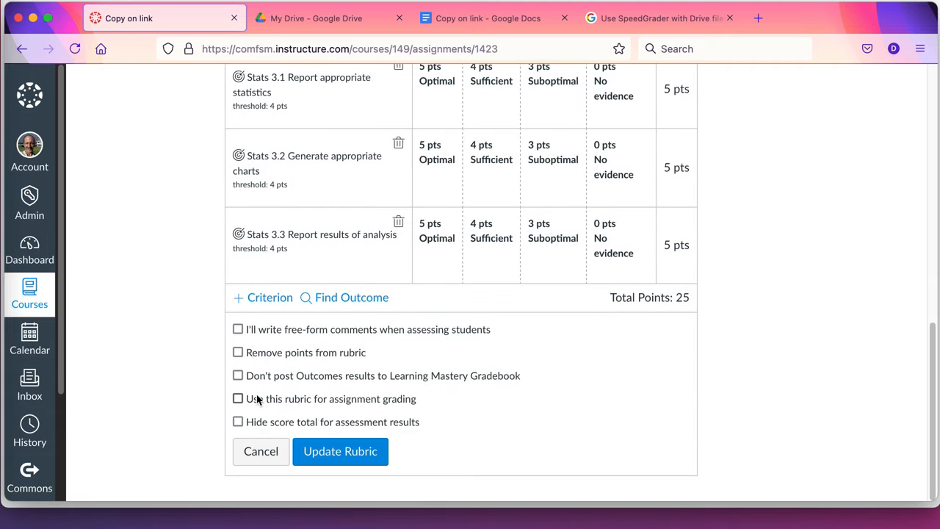
Use the rubric for grading, update it, and change the assignment points to the rubric's 25.
{"action": "left_click", "coordinate": [238, 398]}
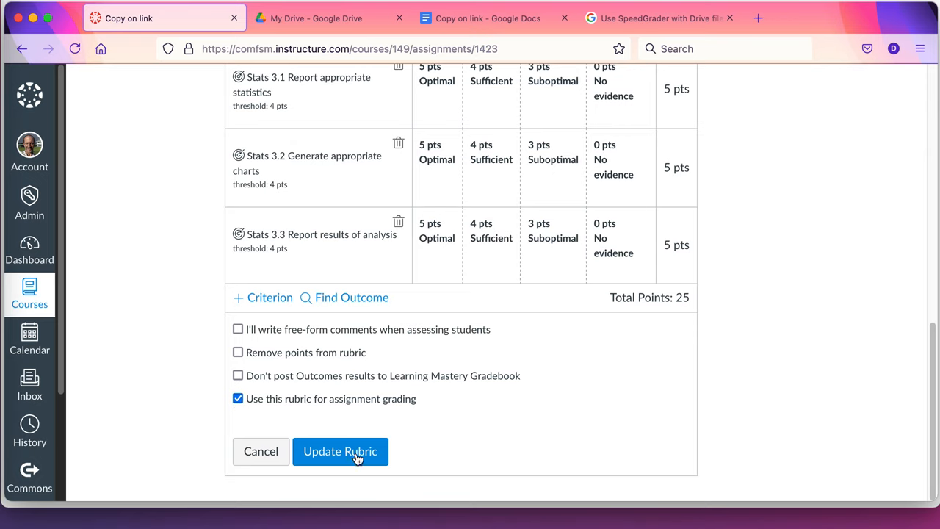
{"action": "left_click", "coordinate": [341, 451]}
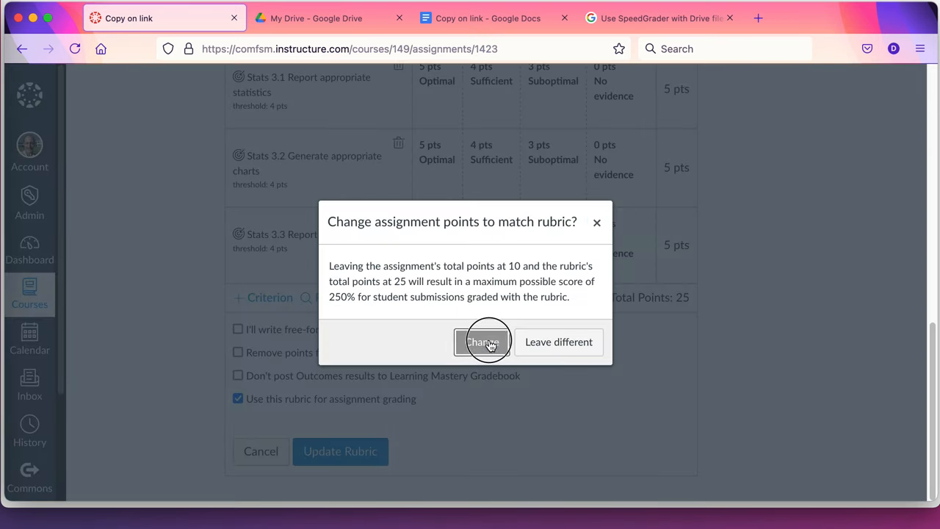
{"action": "left_click", "coordinate": [482, 340]}
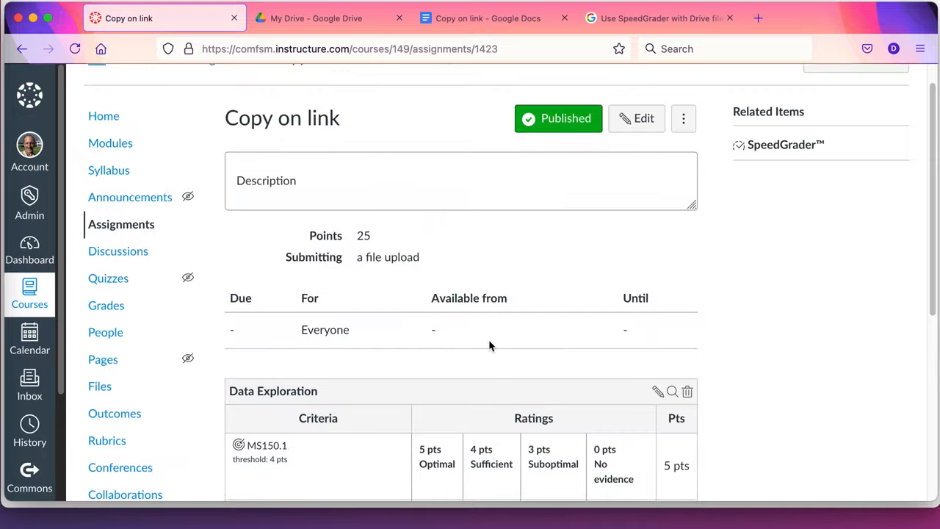
{"action": "mouse_move", "coordinate": [492, 344]}
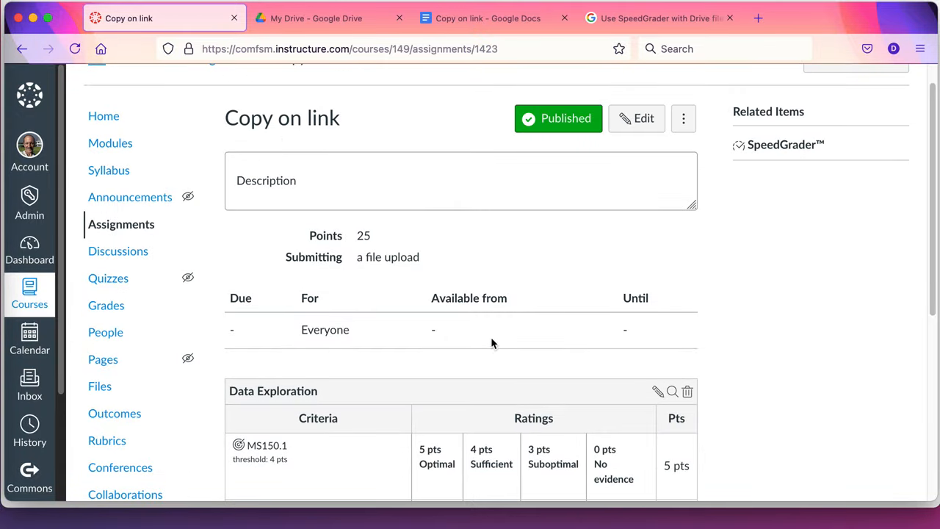
{"action": "scroll", "scroll_direction": "down", "scroll_amount": 3}
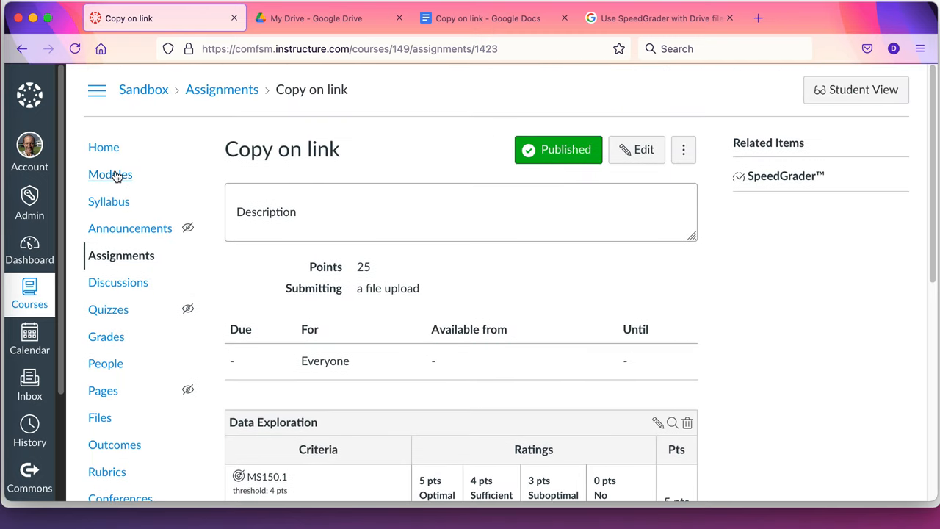
Add the Copy on link assignment as an item in Module 01.
{"action": "left_click", "coordinate": [110, 174]}
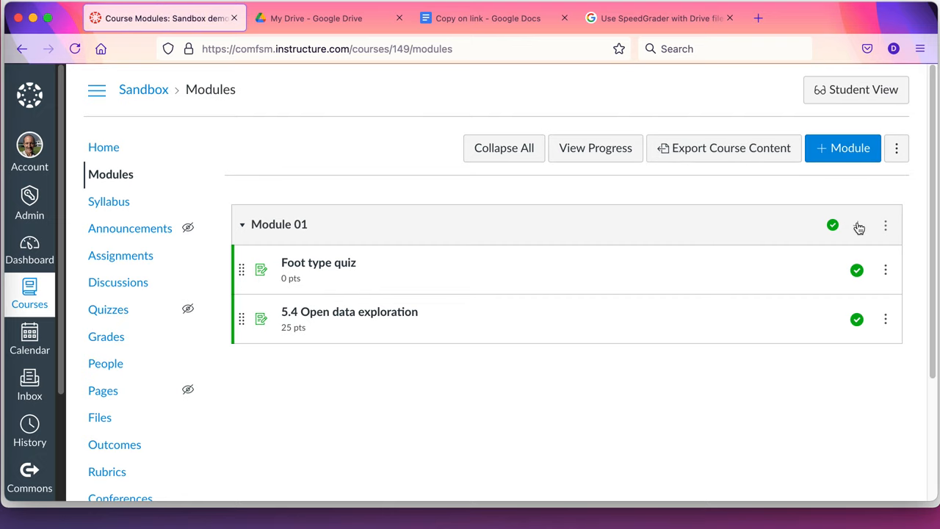
{"action": "left_click", "coordinate": [859, 226]}
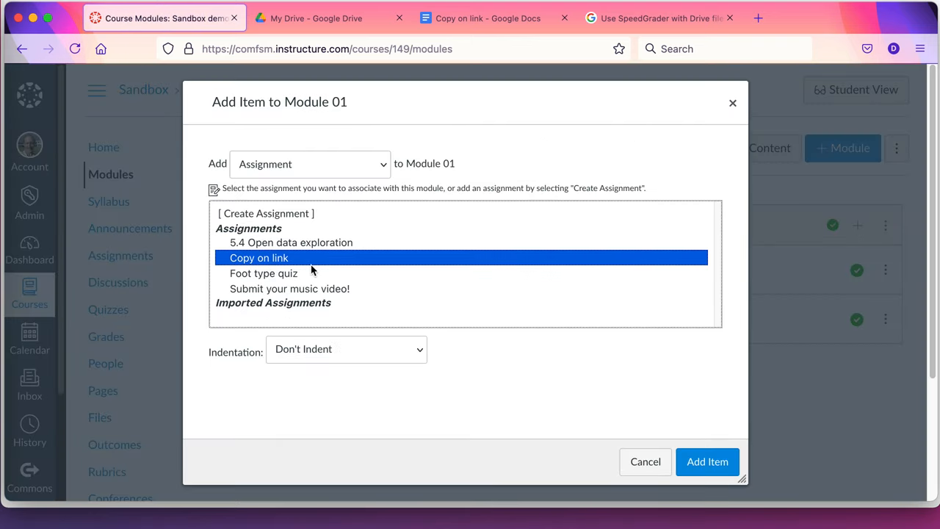
{"action": "left_click", "coordinate": [706, 461]}
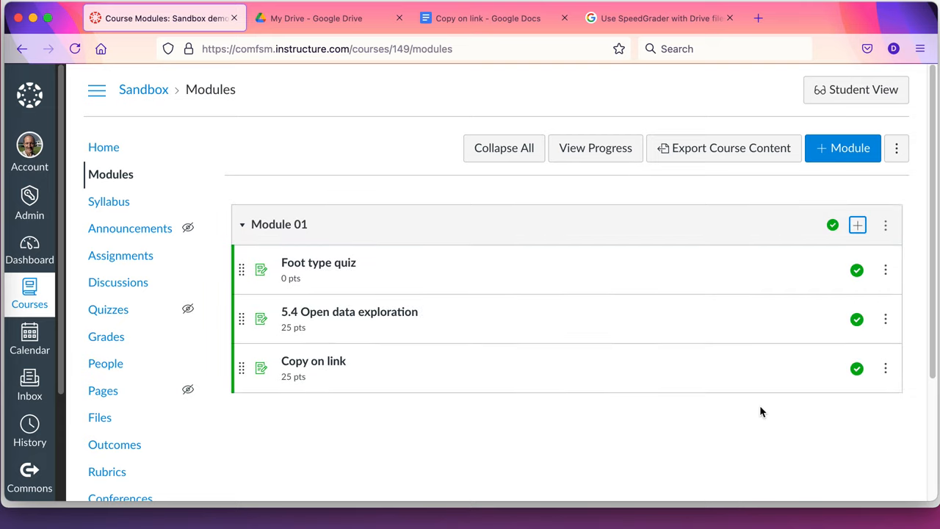
{"action": "mouse_move", "coordinate": [320, 382]}
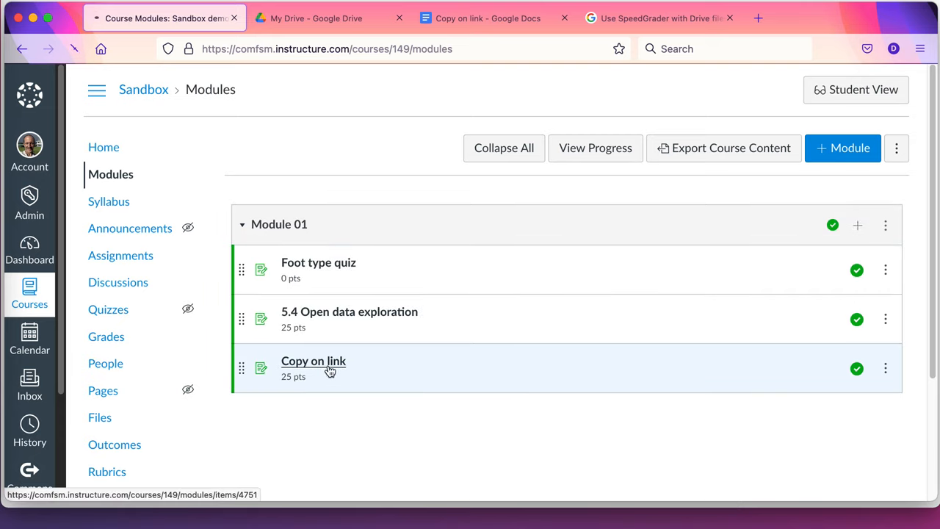
Paste the Google Doc URL into the assignment description and change its 'edit' ending to 'copy'.
{"action": "left_click", "coordinate": [314, 361]}
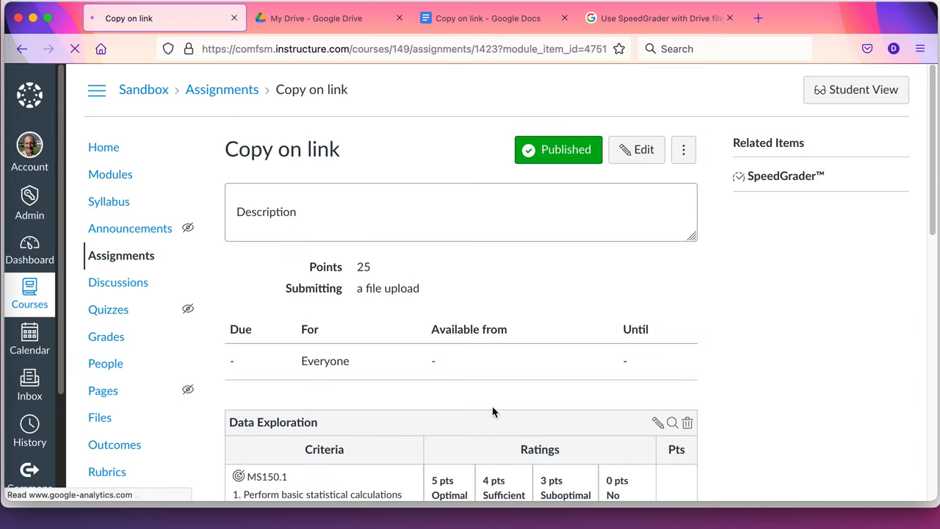
{"action": "left_click", "coordinate": [636, 150]}
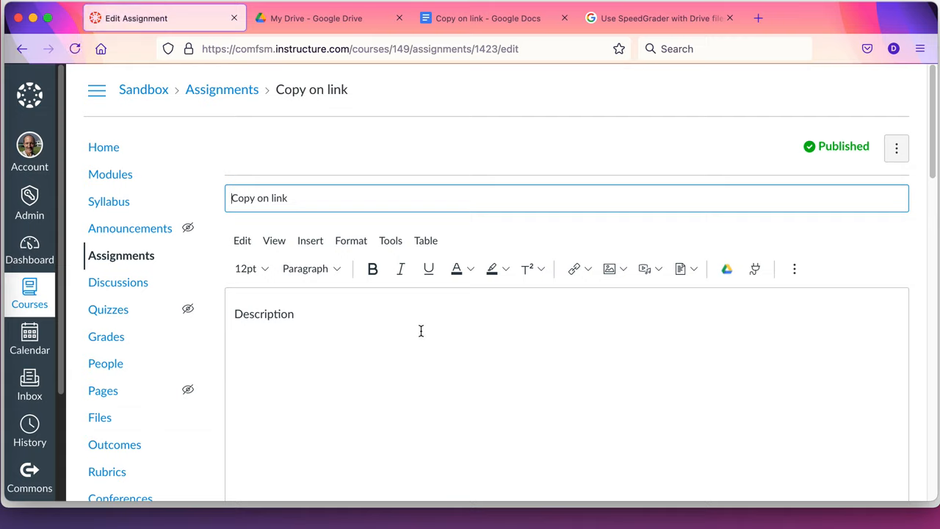
{"action": "left_click", "coordinate": [420, 341]}
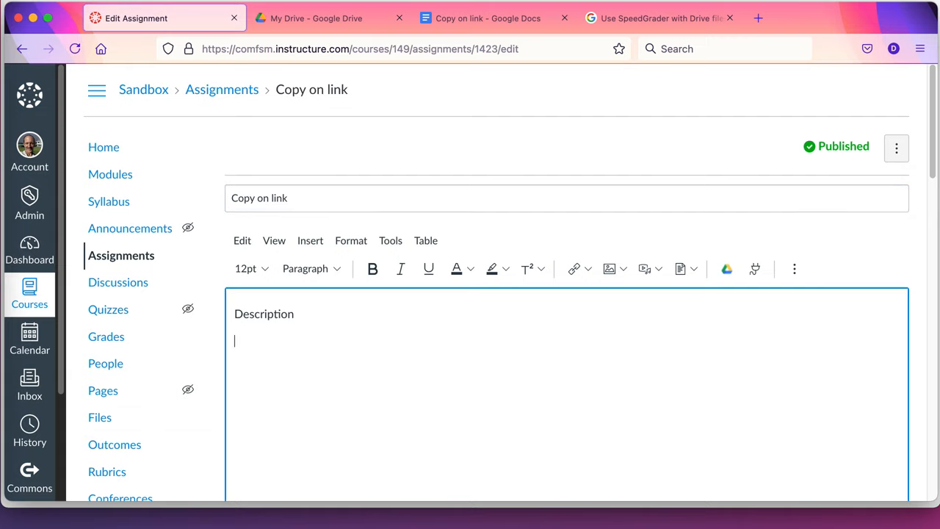
{"action": "type", "text": "https://docs.google.com/document/d/1yVshcHbxmGJZCuuQ9Wgu54pGX5buAu1whzTaz4P0yAc/edit?usp=sharing"}
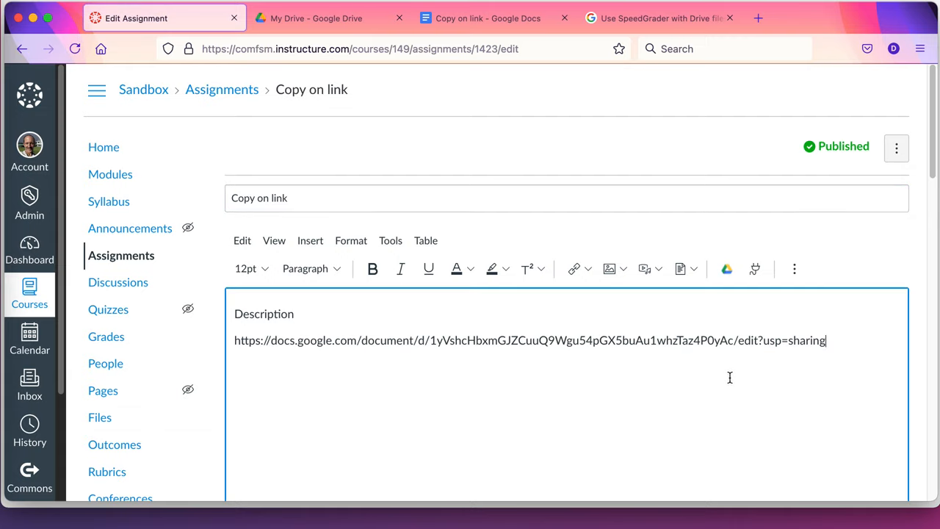
{"action": "double_click", "coordinate": [750, 341]}
{"action": "type", "text": "copy"}
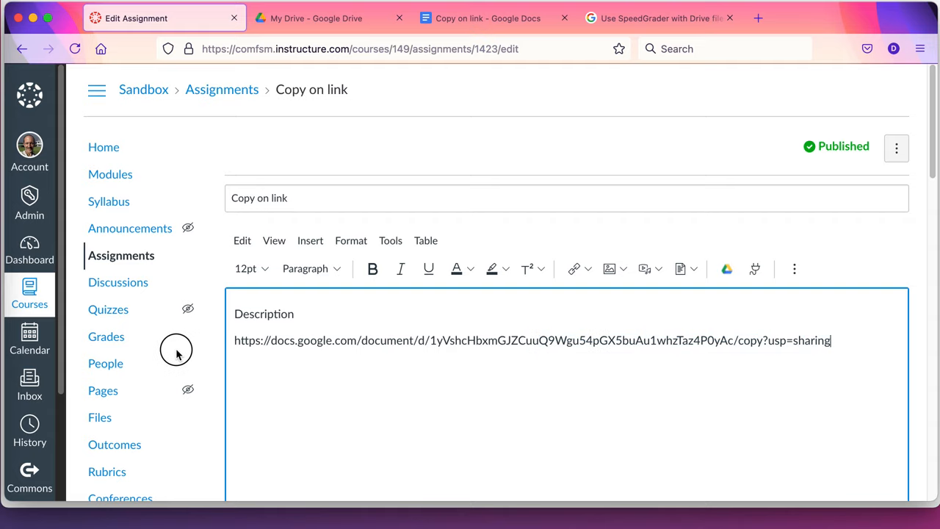
{"action": "triple_click", "coordinate": [531, 341]}
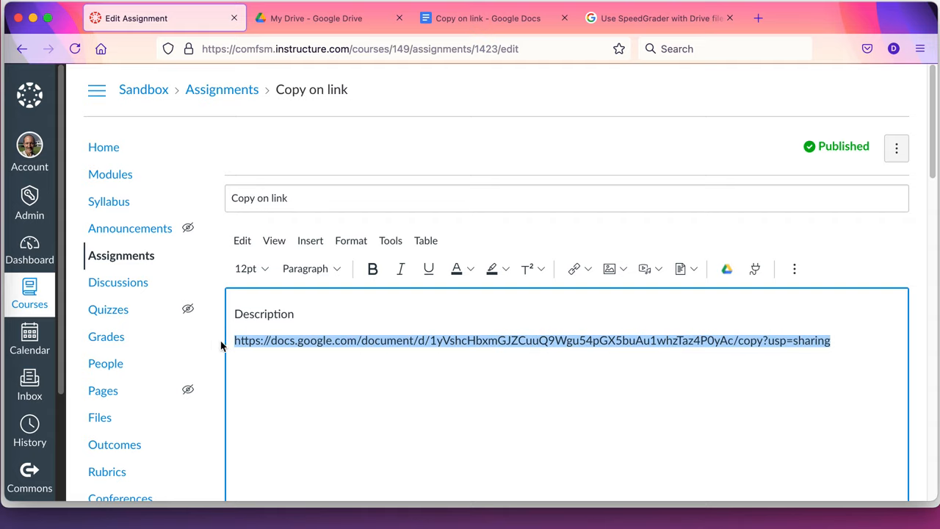
Make the /copy address a clickable hyperlink pointing to that same copy URL.
{"action": "left_click", "coordinate": [573, 267]}
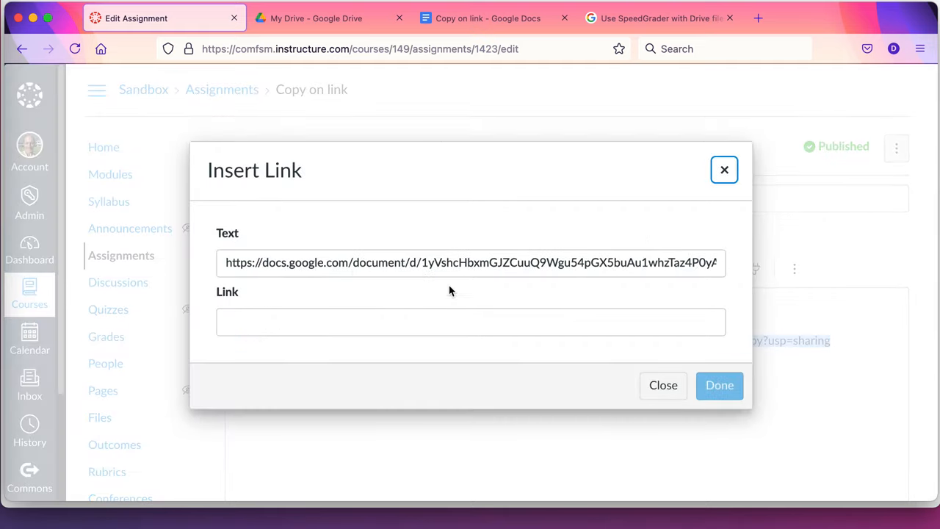
{"action": "left_click", "coordinate": [470, 322]}
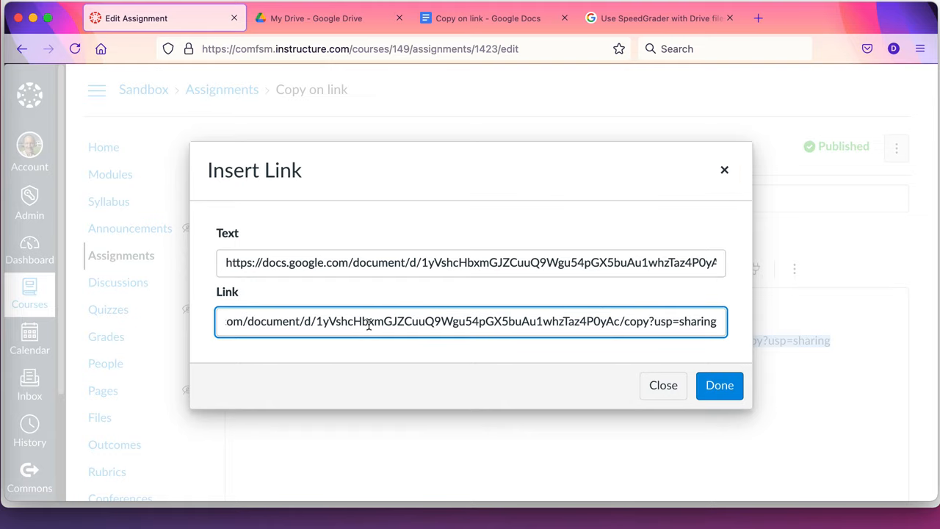
{"action": "mouse_move", "coordinate": [633, 262]}
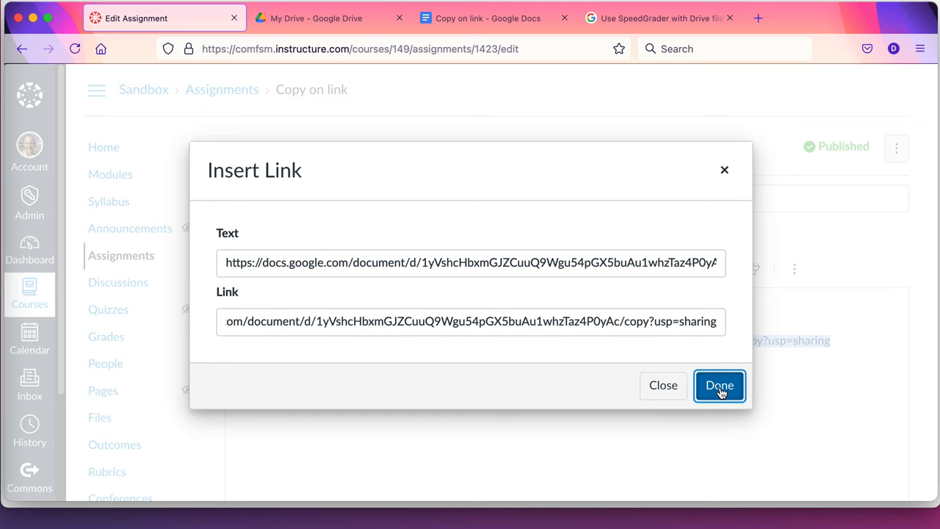
{"action": "left_click", "coordinate": [720, 385]}
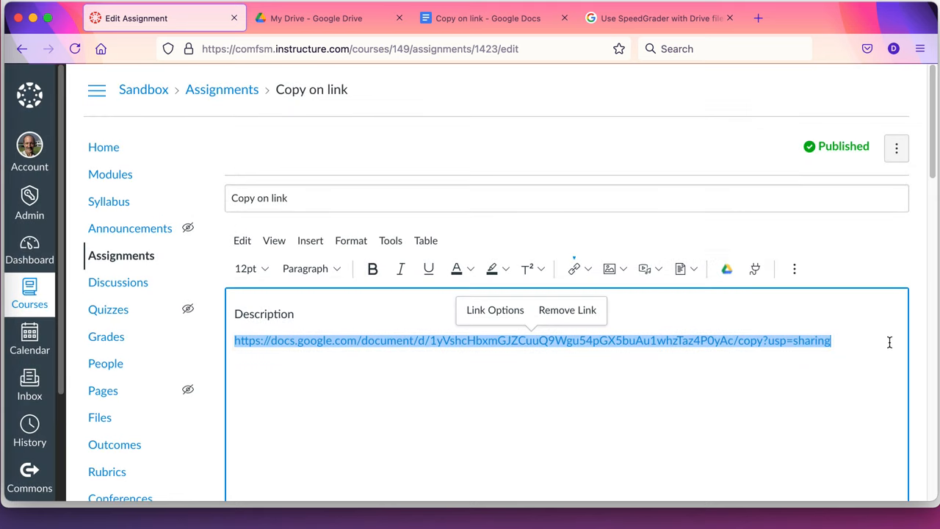
{"action": "mouse_move", "coordinate": [869, 344]}
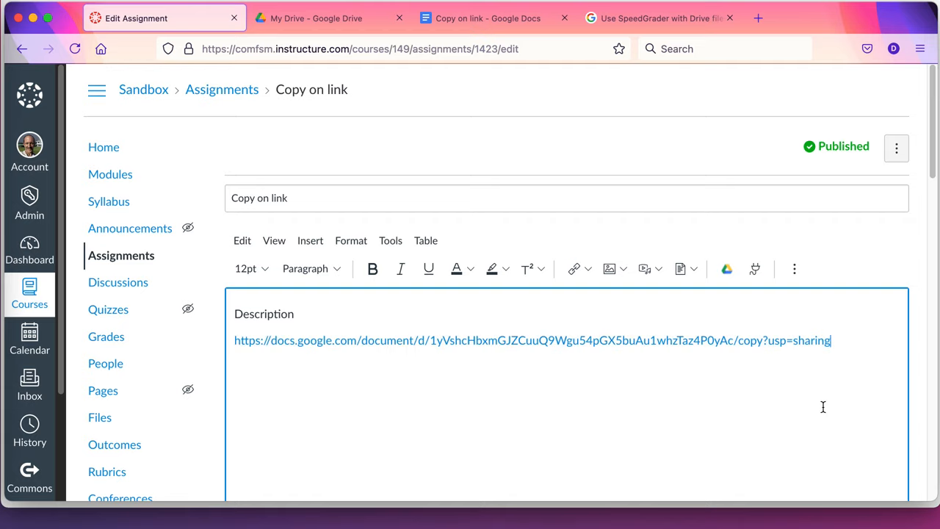
Save the assignment so the published page shows the clickable /copy link.
{"action": "scroll", "scroll_direction": "down", "scroll_amount": 3}
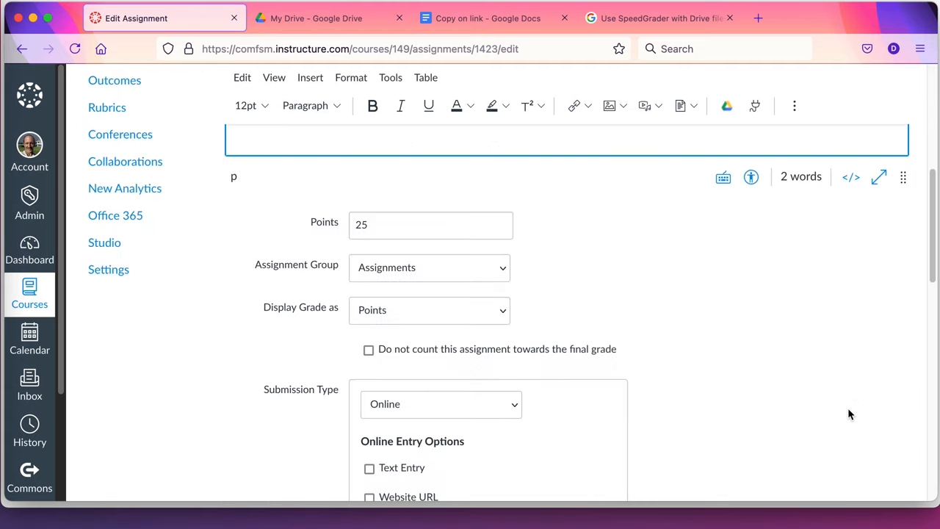
{"action": "scroll", "scroll_direction": "down", "scroll_amount": 3}
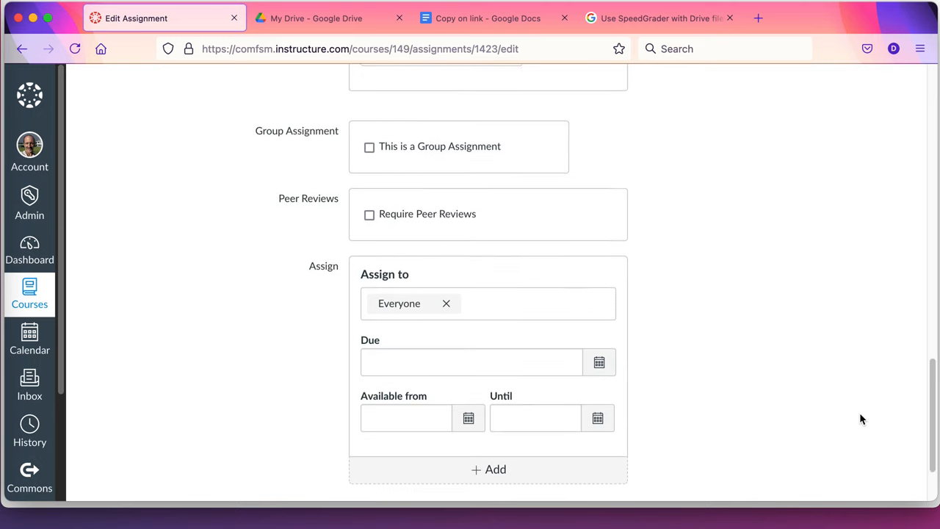
{"action": "left_click", "coordinate": [867, 435]}
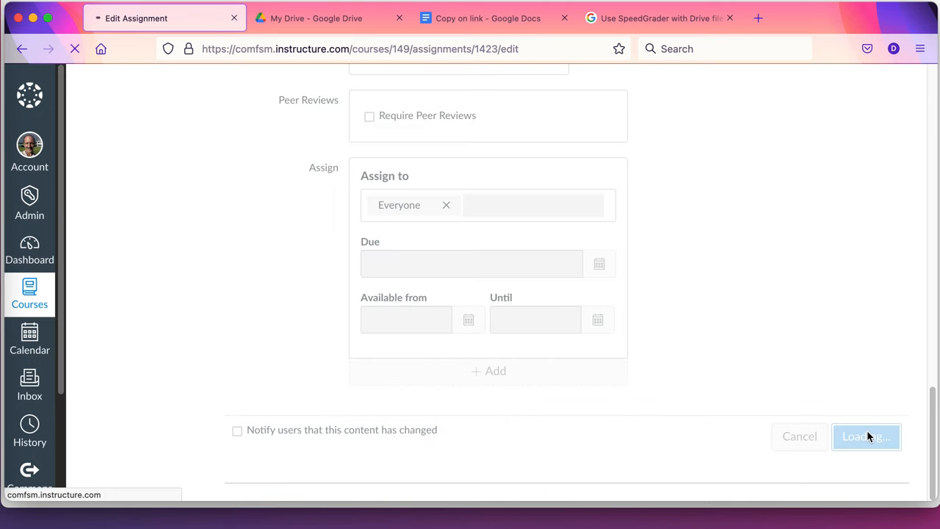
{"action": "left_click", "coordinate": [867, 436]}
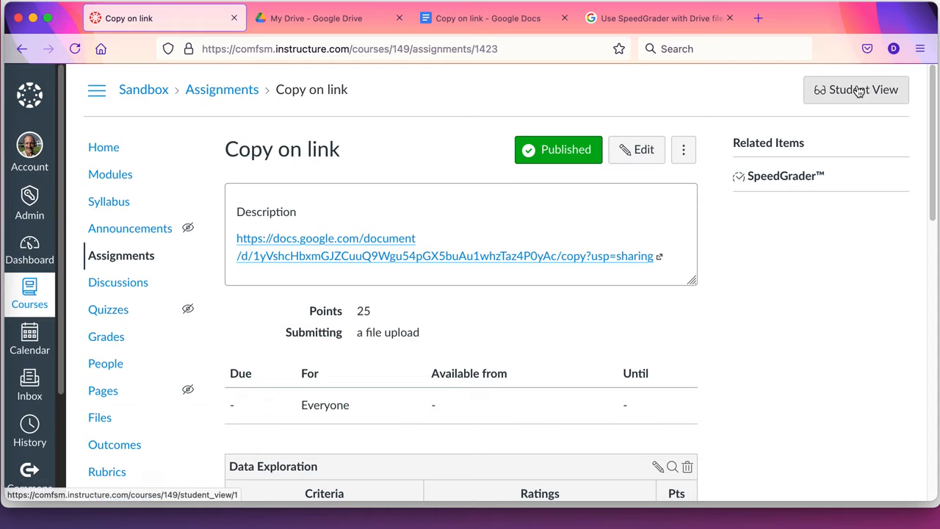
{"action": "mouse_move", "coordinate": [859, 89]}
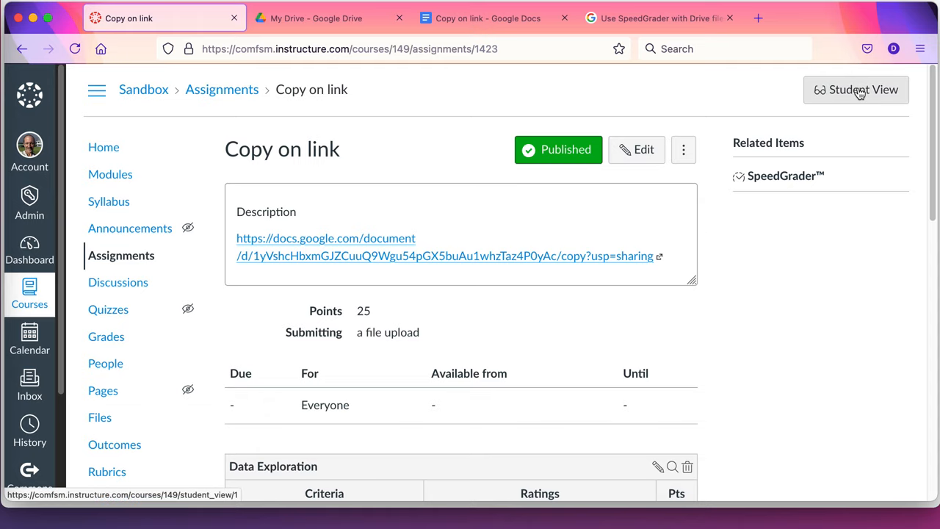
In Student View, follow the copy link and make 'Copy of Copy on link' in Google Docs.
{"action": "left_click", "coordinate": [855, 90]}
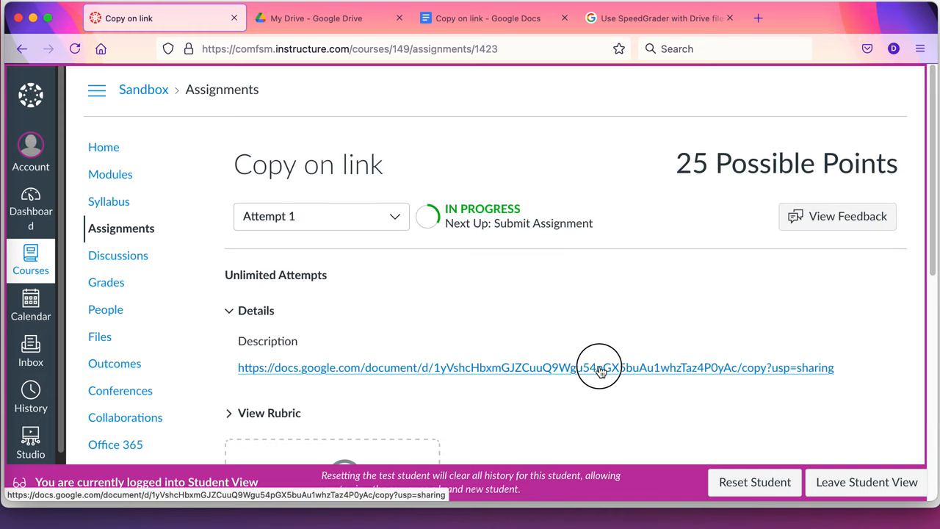
{"action": "left_click", "coordinate": [600, 367]}
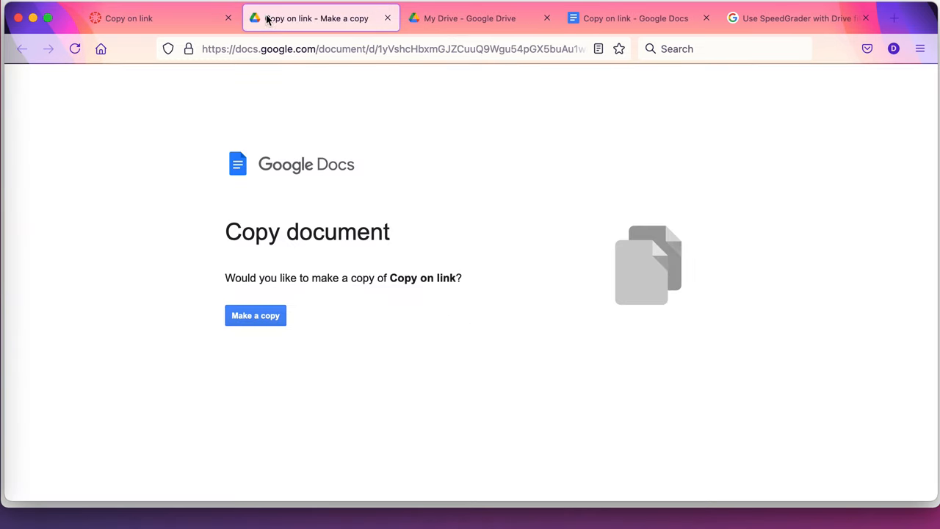
{"action": "mouse_move", "coordinate": [255, 332]}
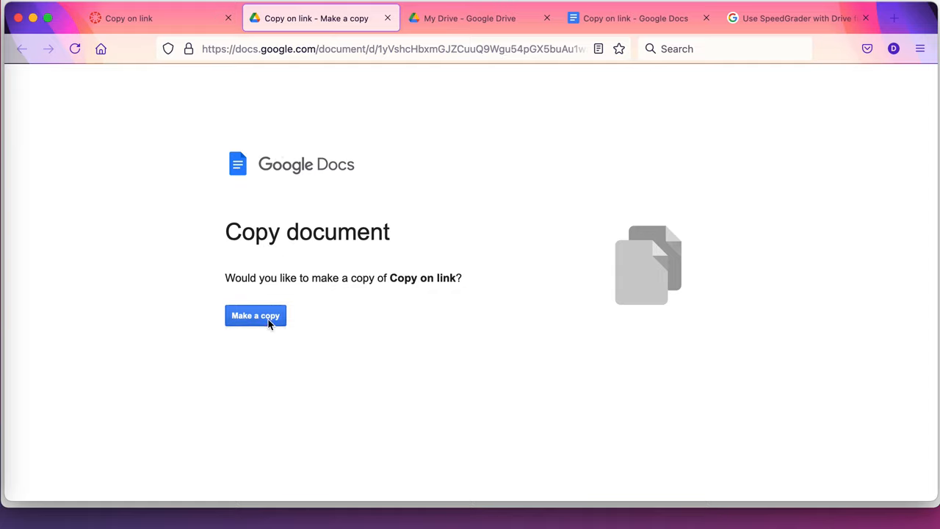
{"action": "left_click", "coordinate": [256, 315]}
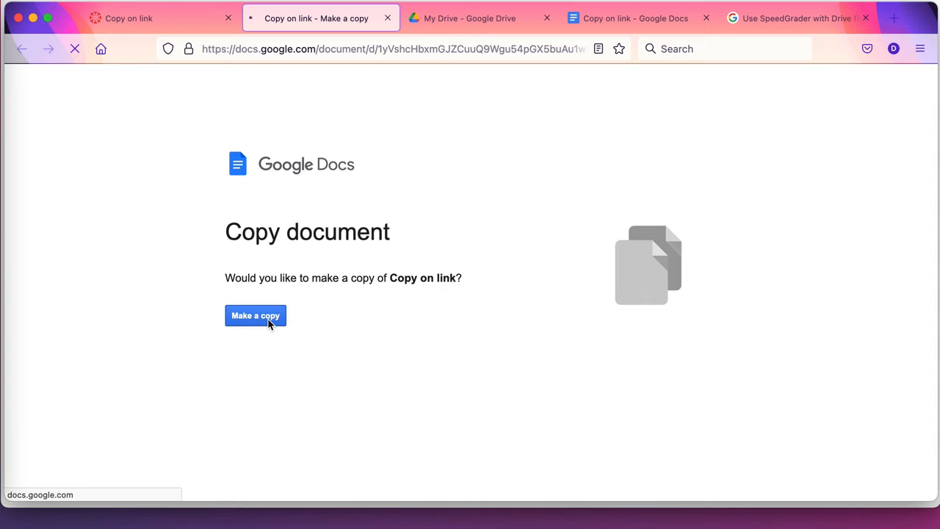
{"action": "left_click", "coordinate": [256, 315]}
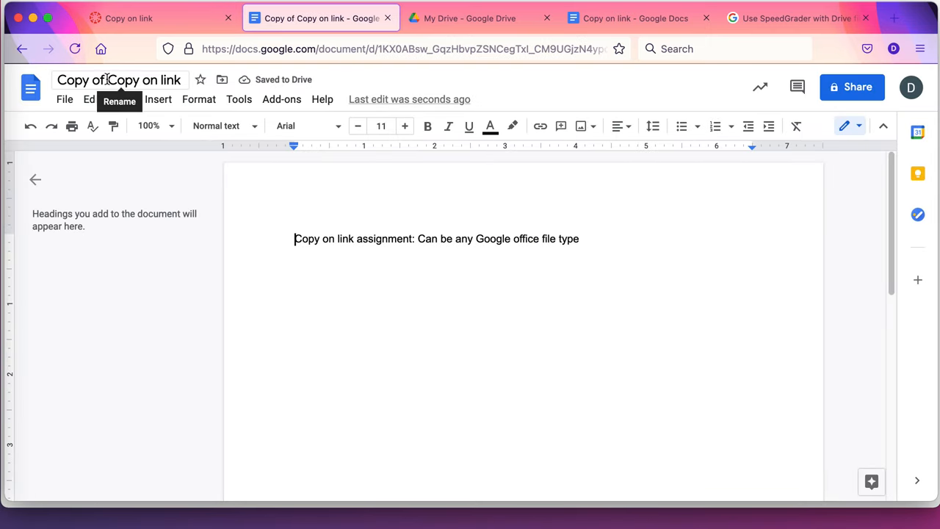
Rename the copied document to 'DLL Copy of Copy on link'.
{"action": "left_click", "coordinate": [119, 79]}
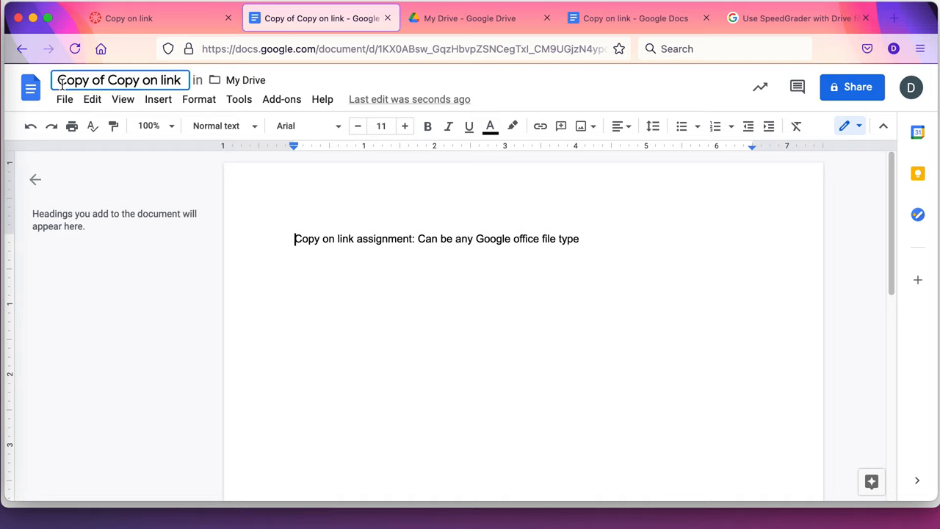
{"action": "type", "text": "DLLL"}
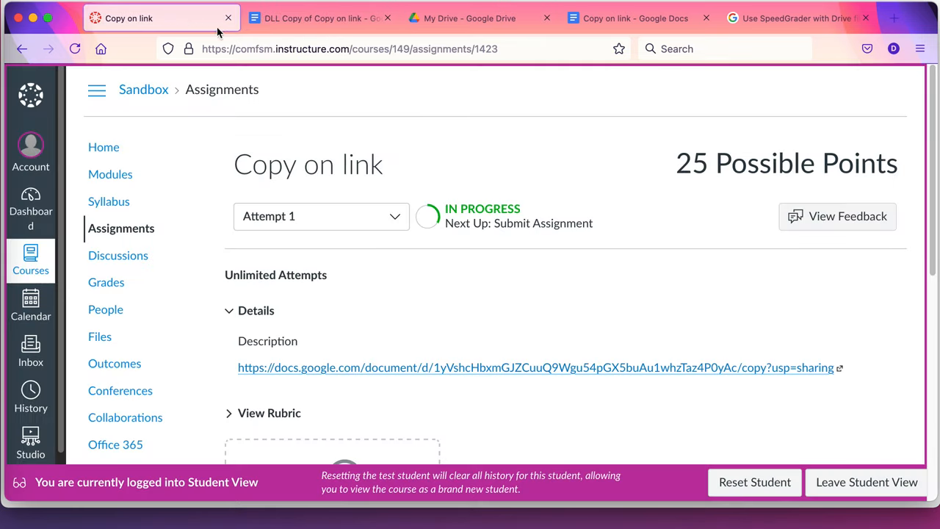
Open More Options below Upload File to see other submission sources.
{"action": "scroll", "scroll_direction": "down", "scroll_amount": 3}
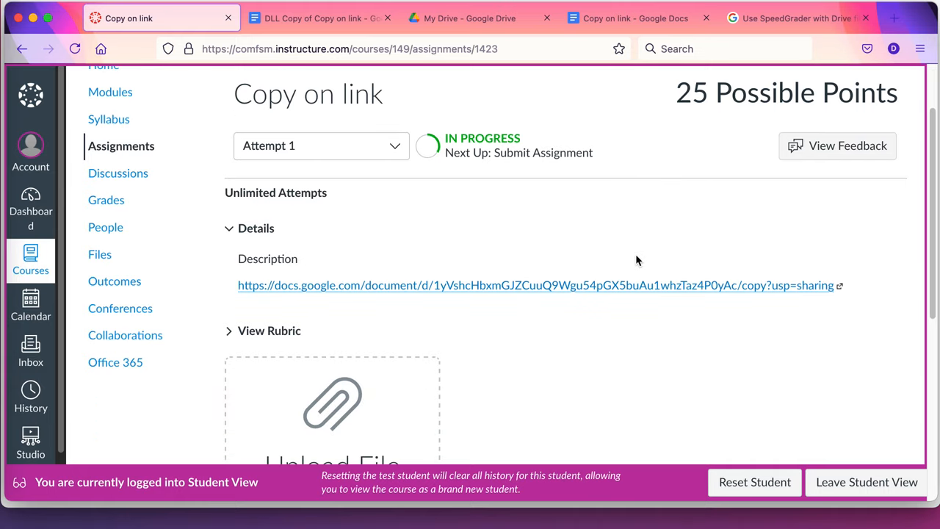
{"action": "scroll", "scroll_direction": "down", "scroll_amount": 3}
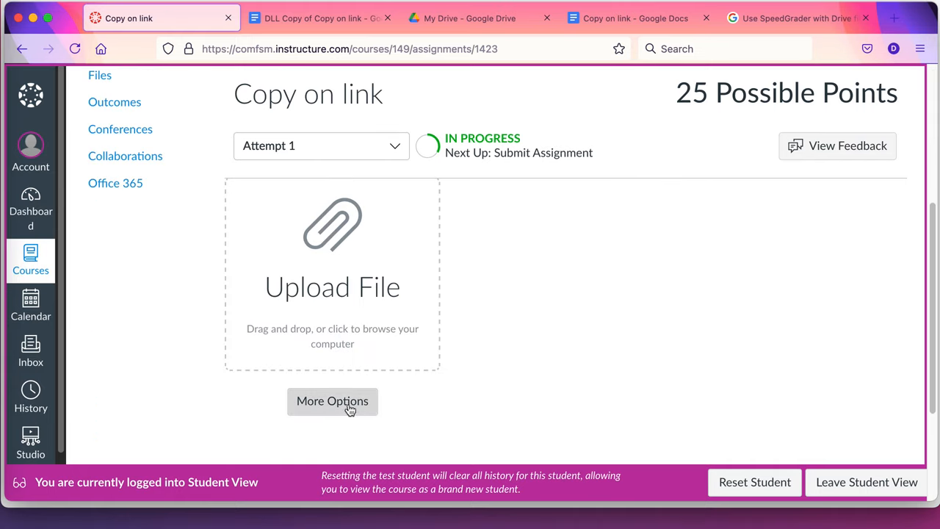
{"action": "left_click", "coordinate": [332, 401]}
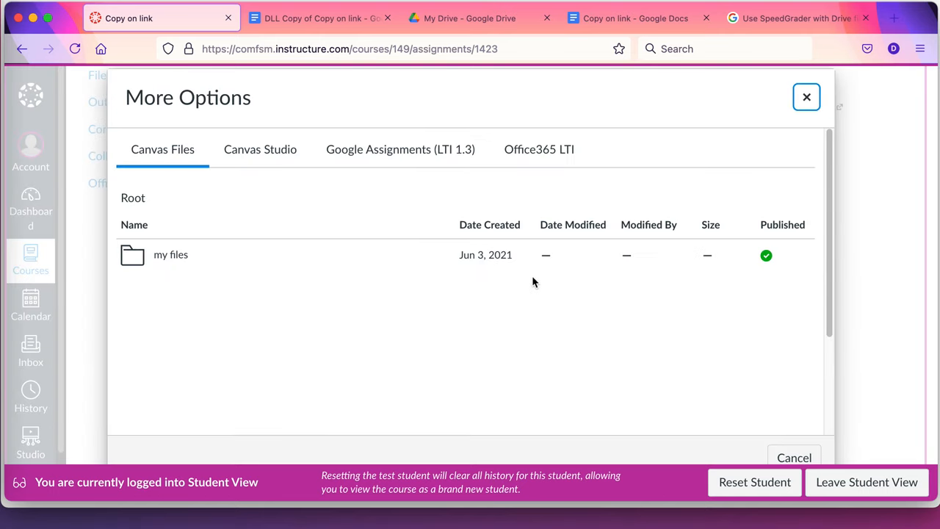
Attach the Google Drive doc copy to the submission via Google Assignments, confirming the sharing change.
{"action": "left_click", "coordinate": [400, 150]}
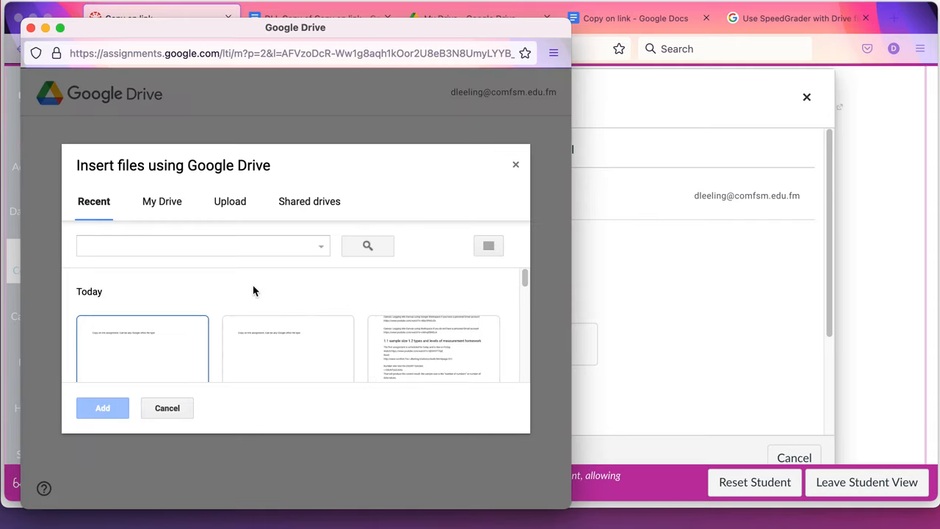
{"action": "scroll", "scroll_direction": "down", "scroll_amount": 3}
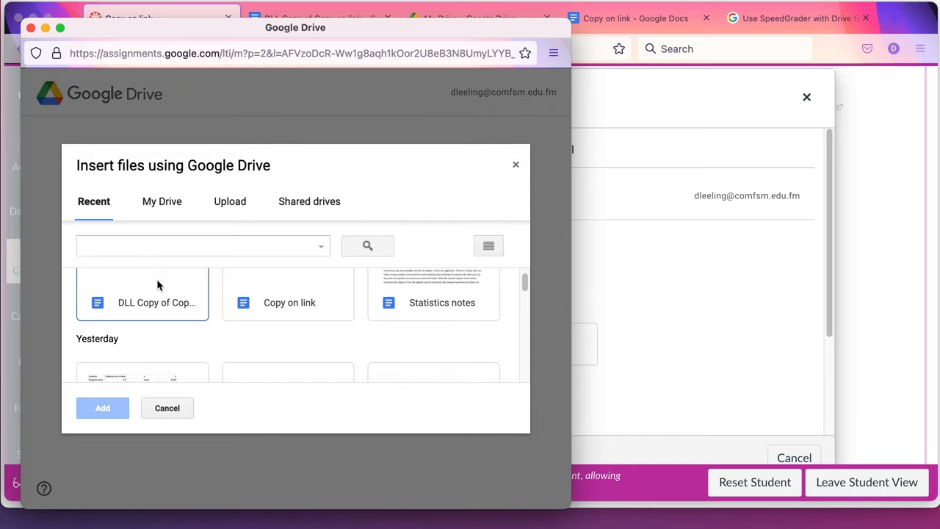
{"action": "left_click", "coordinate": [103, 408]}
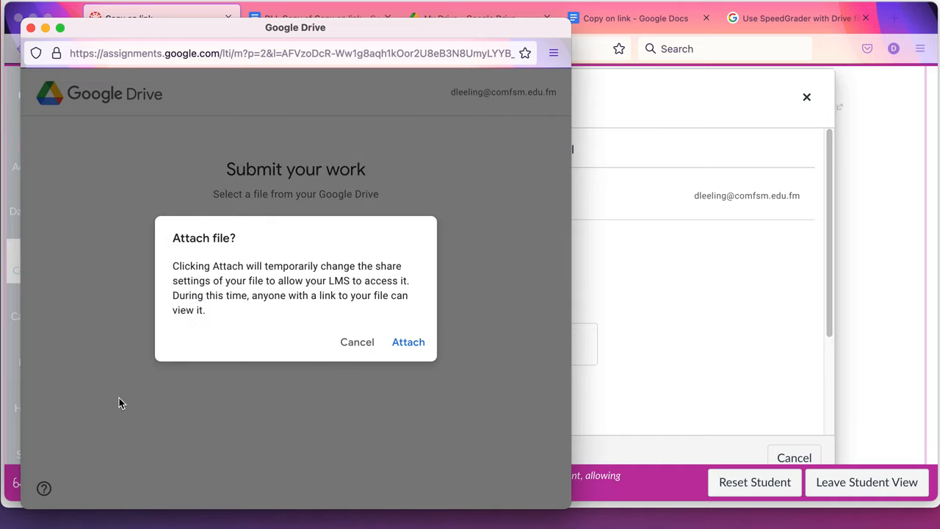
{"action": "left_click", "coordinate": [408, 341]}
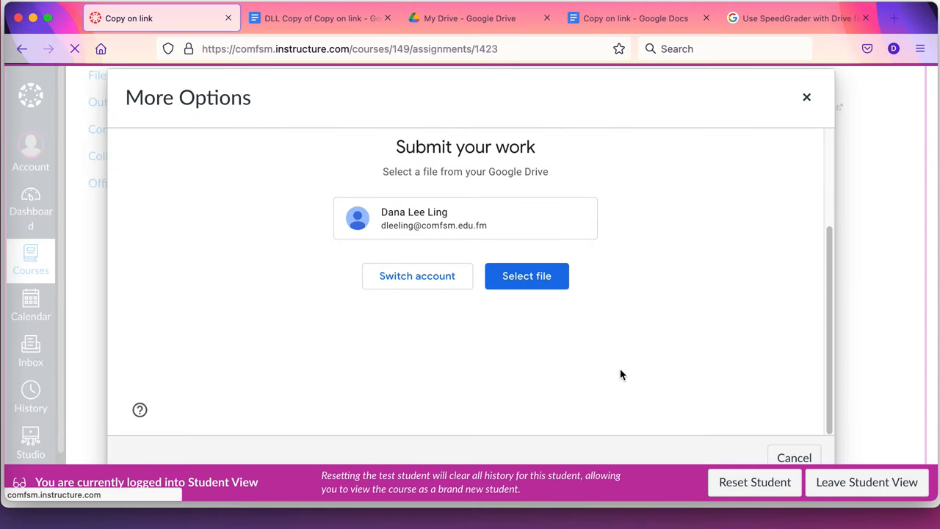
{"action": "left_click", "coordinate": [806, 97]}
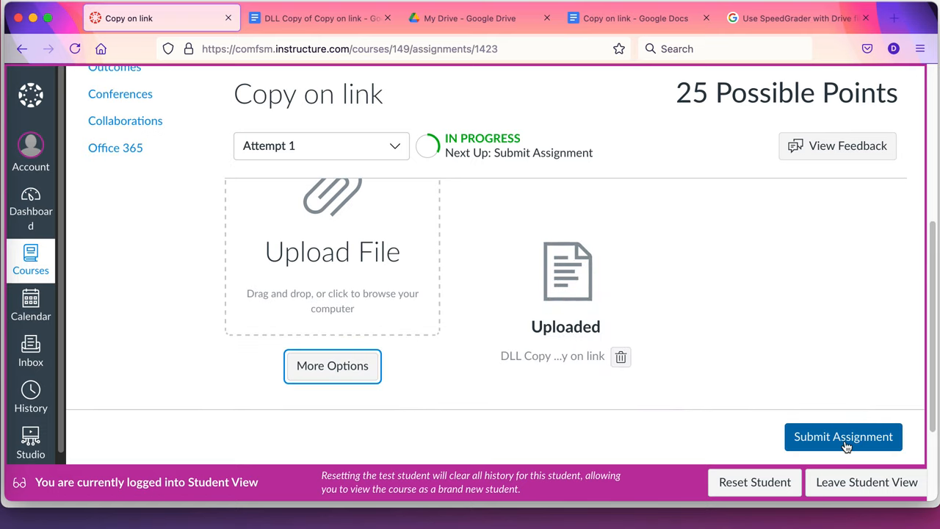
Submit the Copy on link assignment as the test student and see the Submitted status.
{"action": "left_click", "coordinate": [844, 437]}
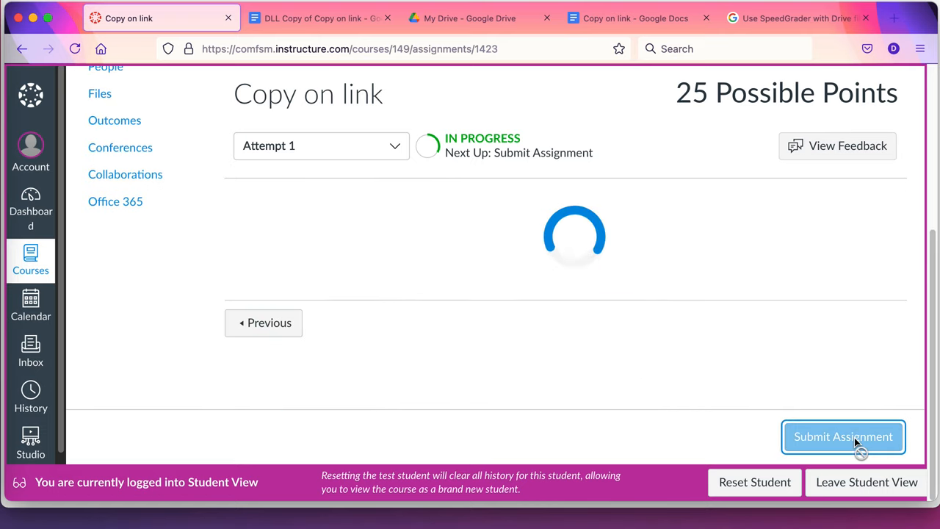
{"action": "left_click", "coordinate": [843, 437]}
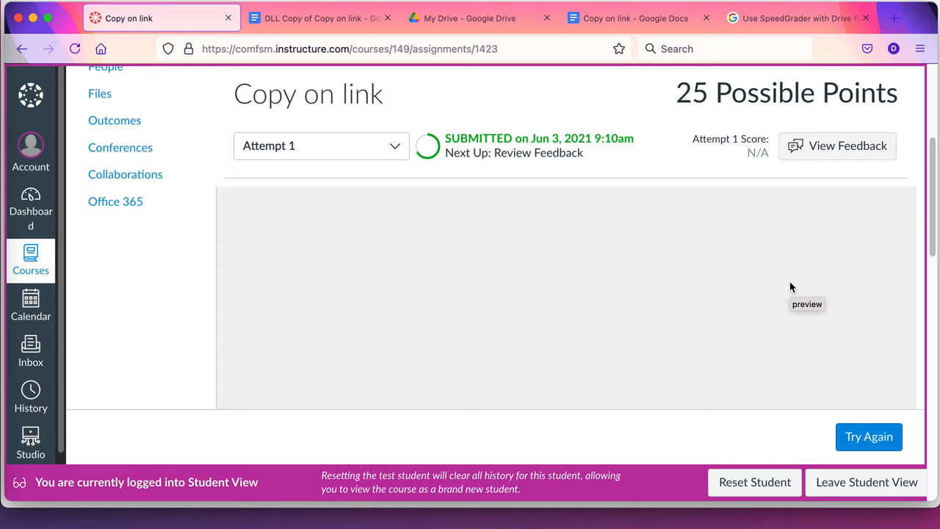
{"action": "scroll", "scroll_direction": "down", "scroll_amount": 3}
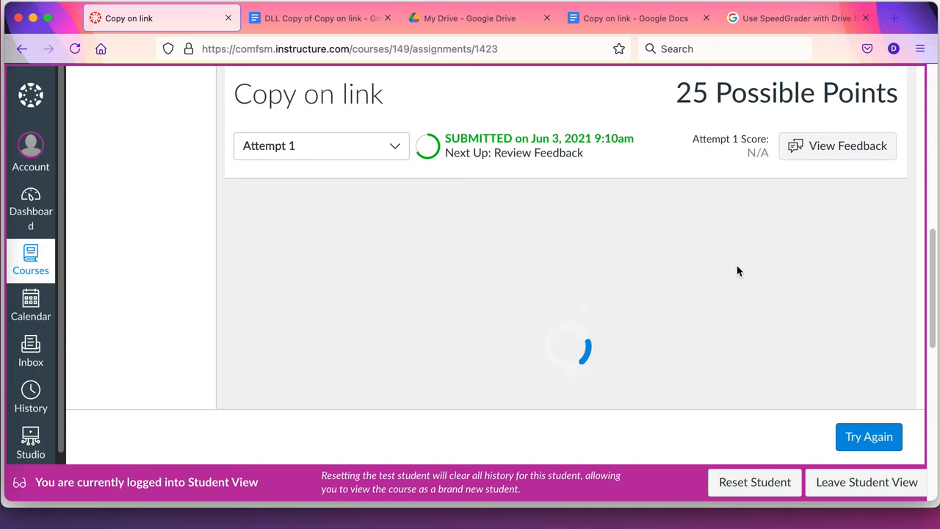
{"action": "mouse_move", "coordinate": [768, 238]}
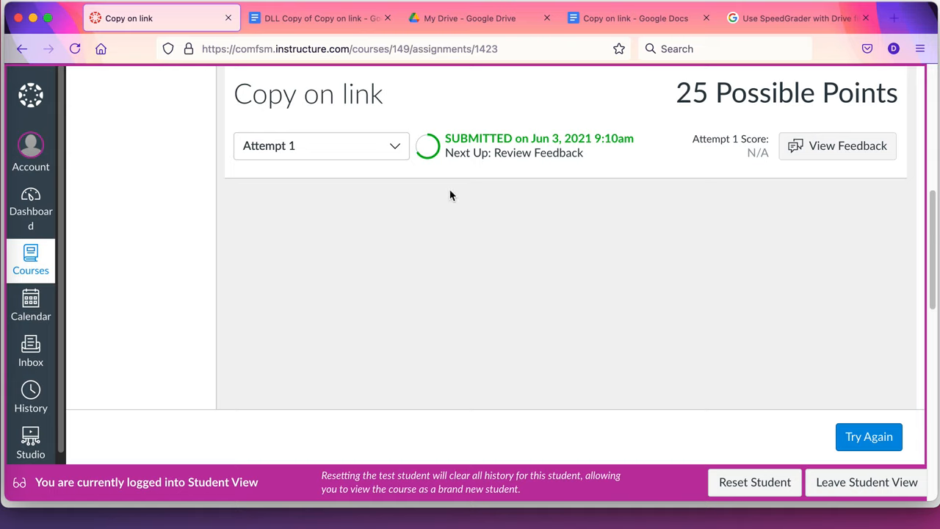
{"action": "mouse_move", "coordinate": [781, 262]}
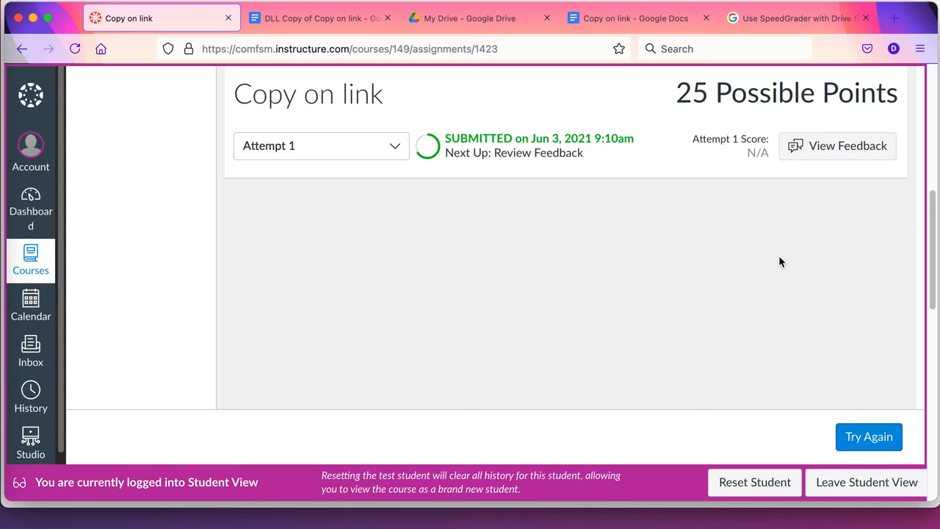
Leave Student View and head to the assignment's submissions for grading in SpeedGrader.
{"action": "left_click", "coordinate": [866, 481]}
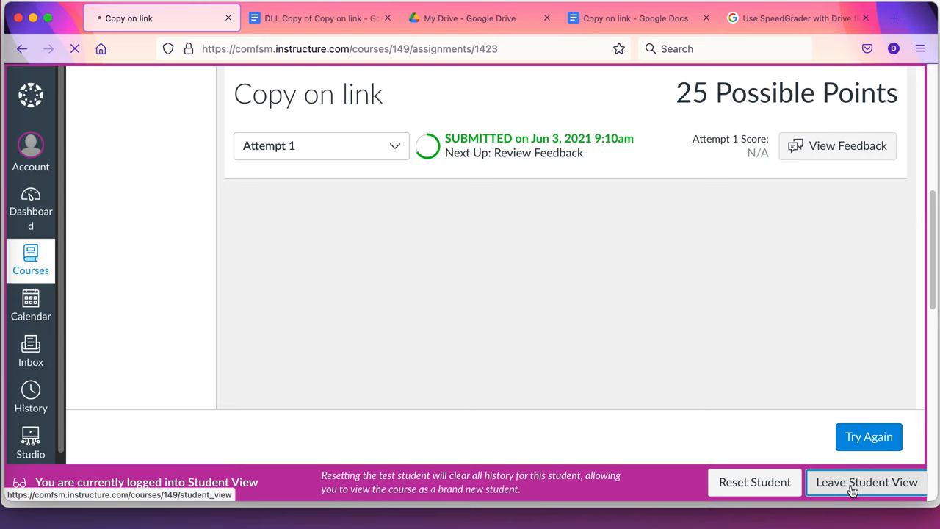
{"action": "left_click", "coordinate": [867, 481]}
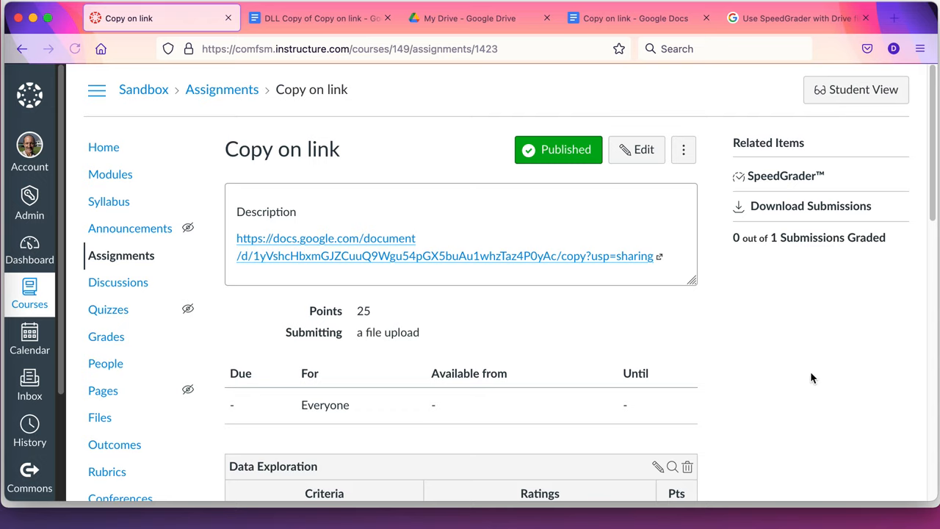
{"action": "scroll", "scroll_direction": "down", "scroll_amount": 3}
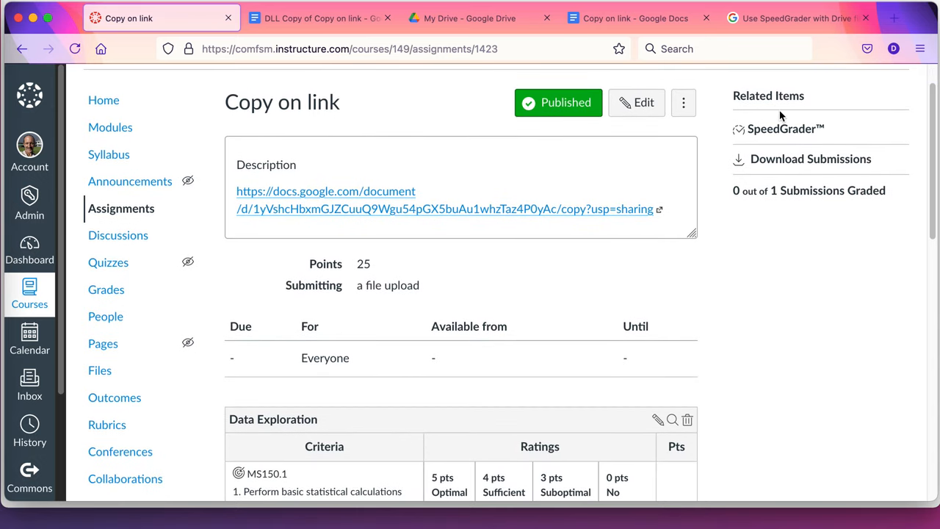
{"action": "left_click", "coordinate": [785, 129]}
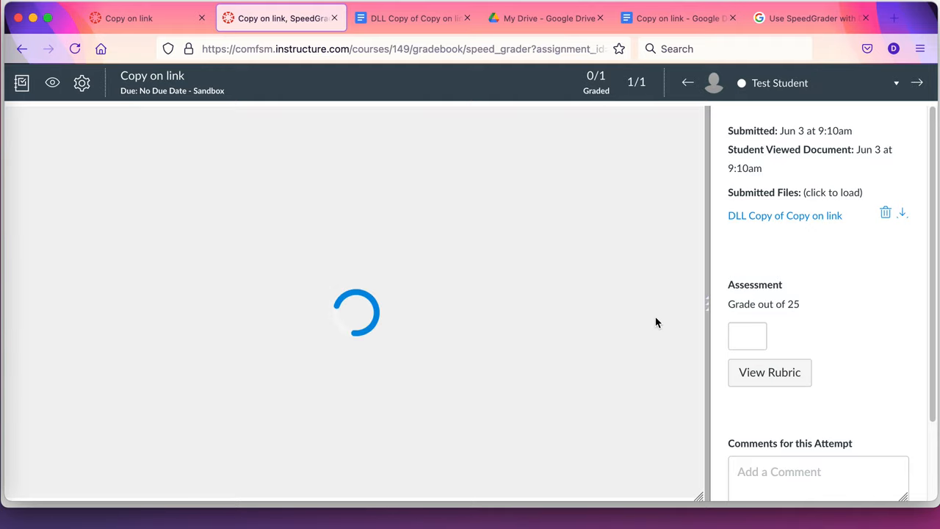
{"action": "mouse_move", "coordinate": [664, 353]}
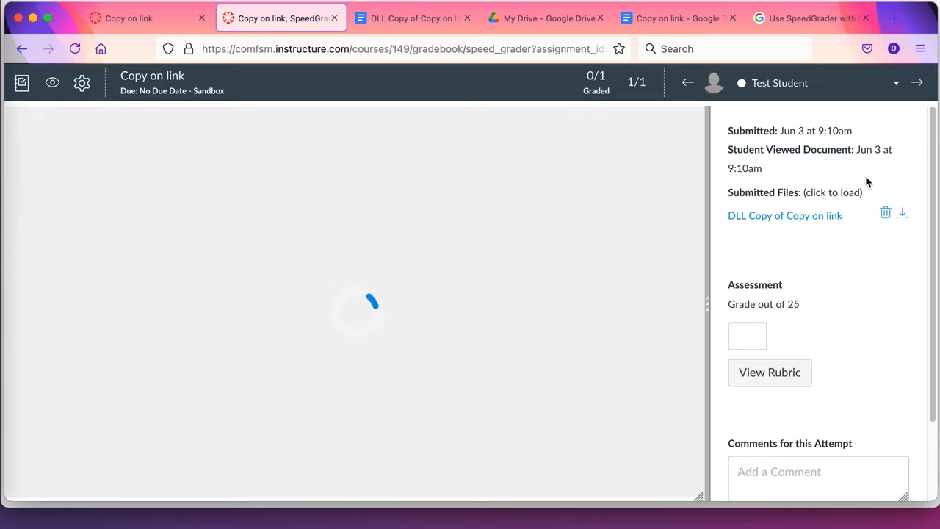
Scroll the SpeedGrader sidebar to the Data Exploration rubric for the test student's submission.
{"action": "scroll", "scroll_direction": "down", "scroll_amount": 3}
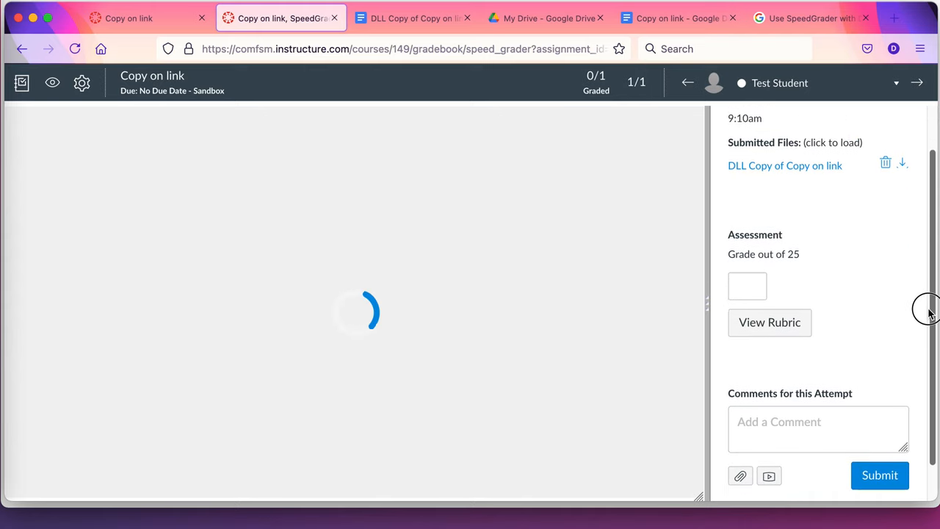
{"action": "left_click", "coordinate": [769, 321]}
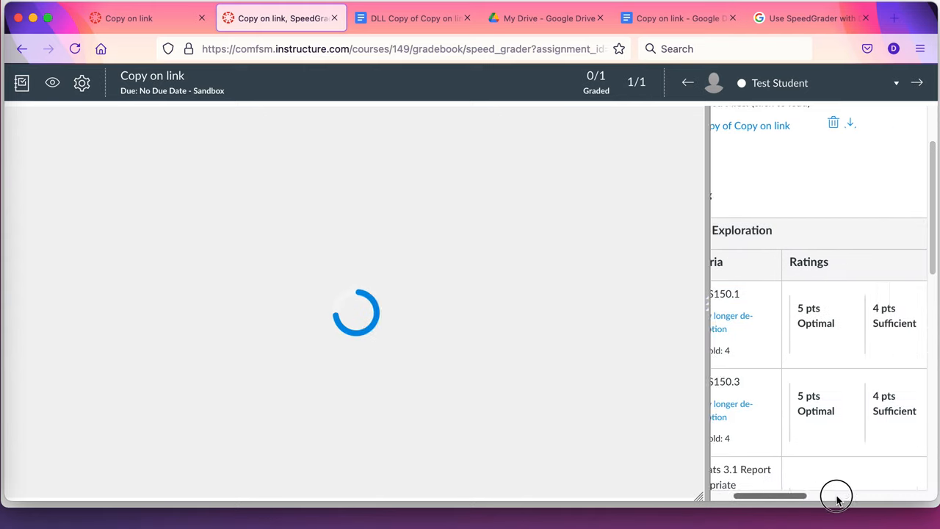
{"action": "scroll", "scroll_direction": "down", "scroll_amount": 3}
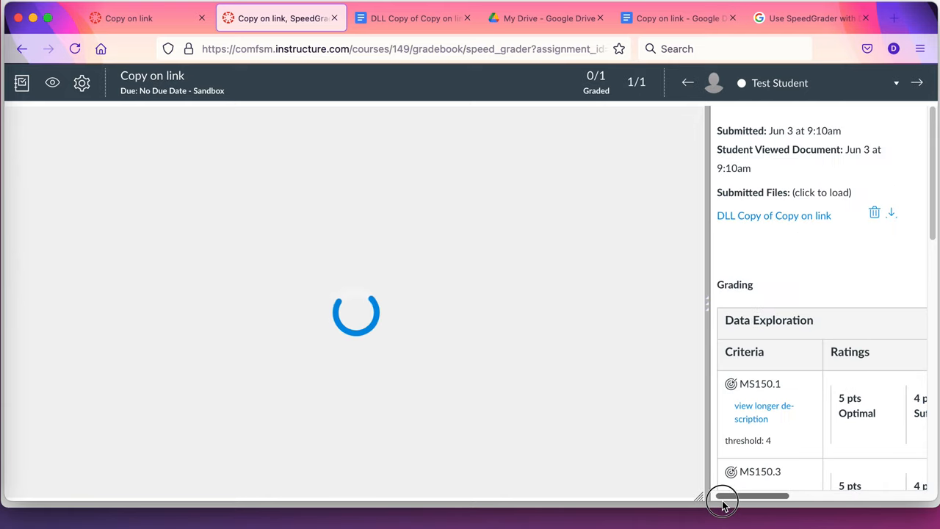
{"action": "mouse_move", "coordinate": [576, 244]}
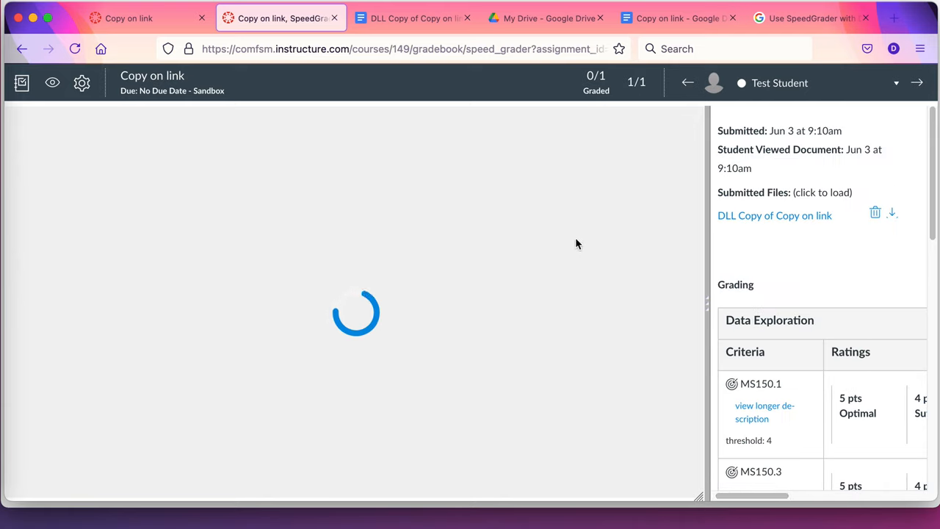
{"action": "mouse_move", "coordinate": [370, 321]}
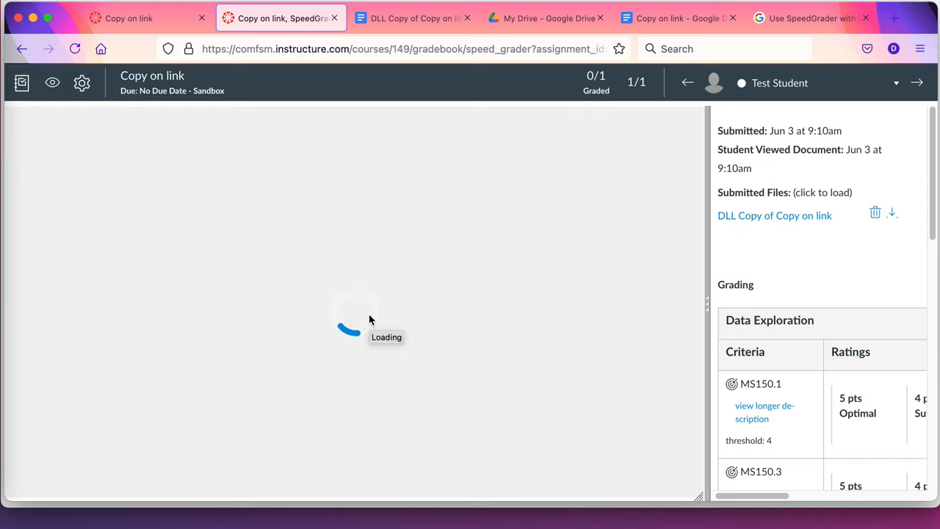
{"action": "mouse_move", "coordinate": [676, 345]}
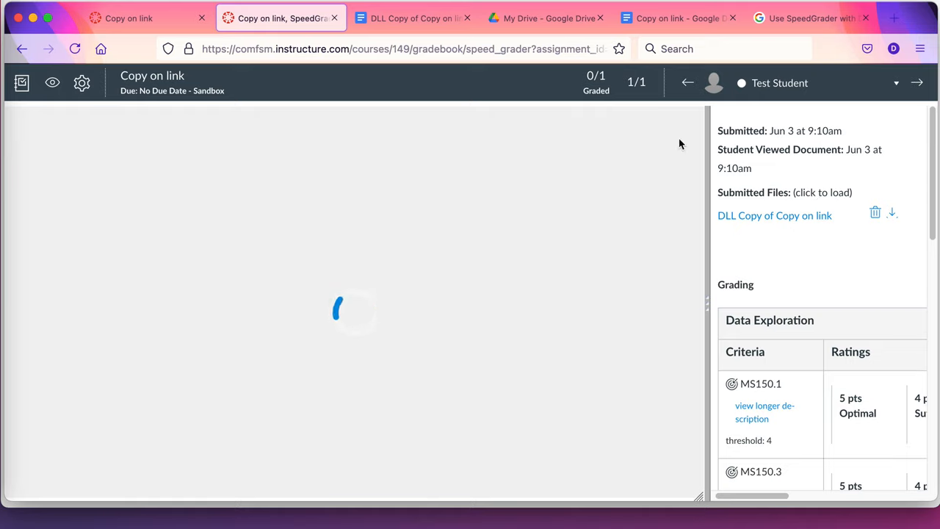
{"action": "mouse_move", "coordinate": [411, 18]}
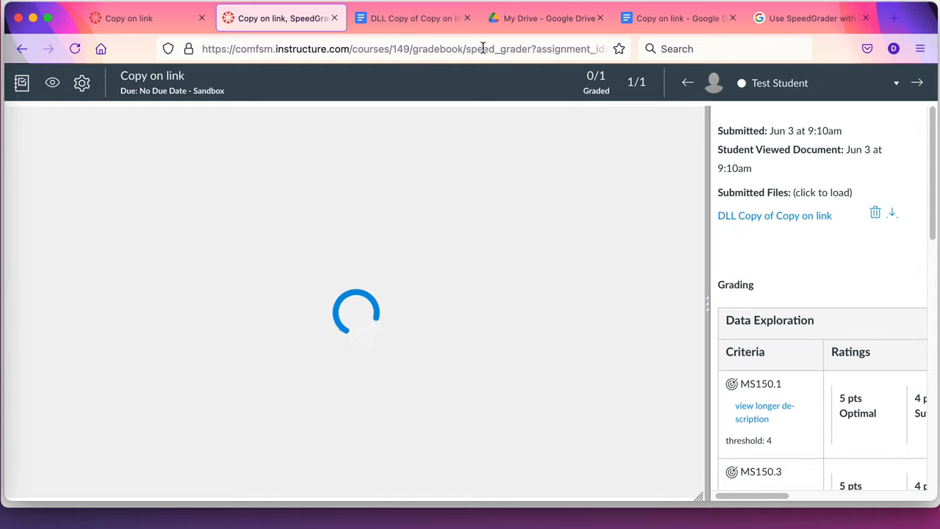
Check the submitted doc copy and assignment page, then bring up the SpeedGrader with Drive files help article.
{"action": "left_click", "coordinate": [414, 18]}
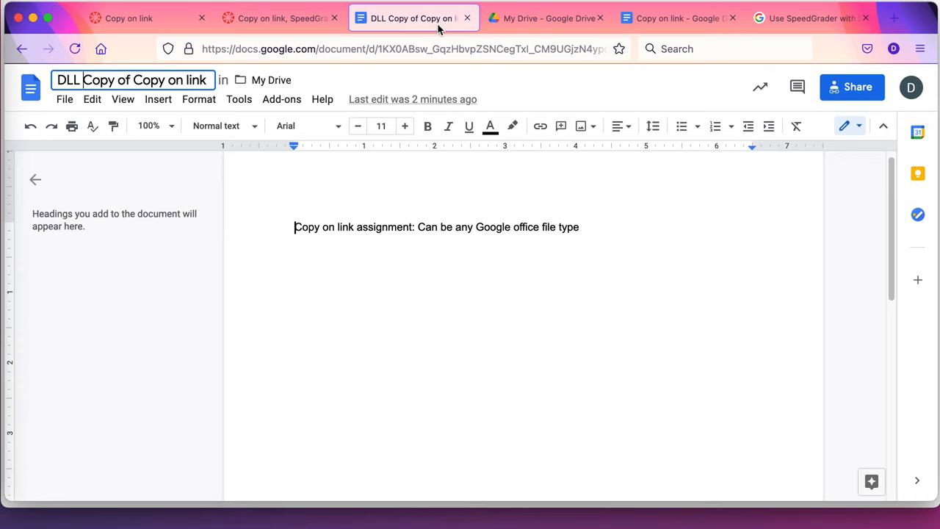
{"action": "left_click", "coordinate": [129, 18]}
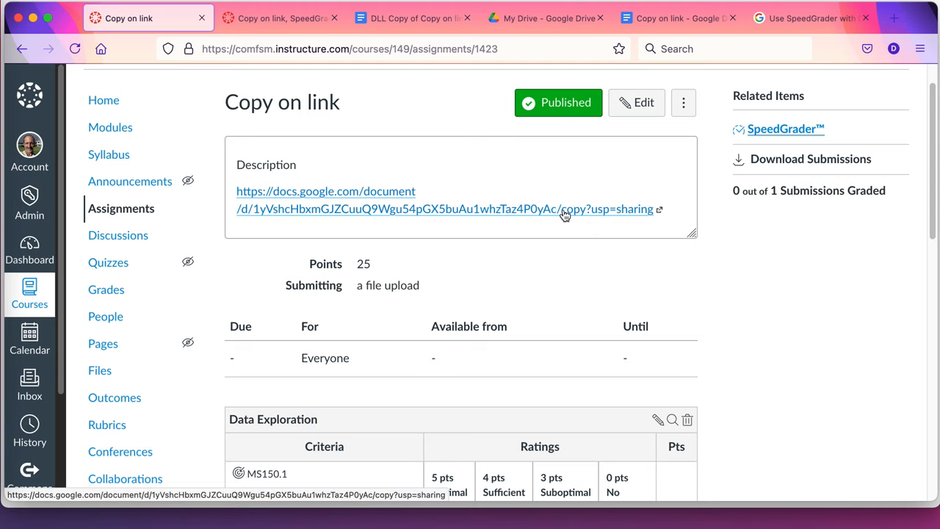
{"action": "left_click", "coordinate": [811, 18]}
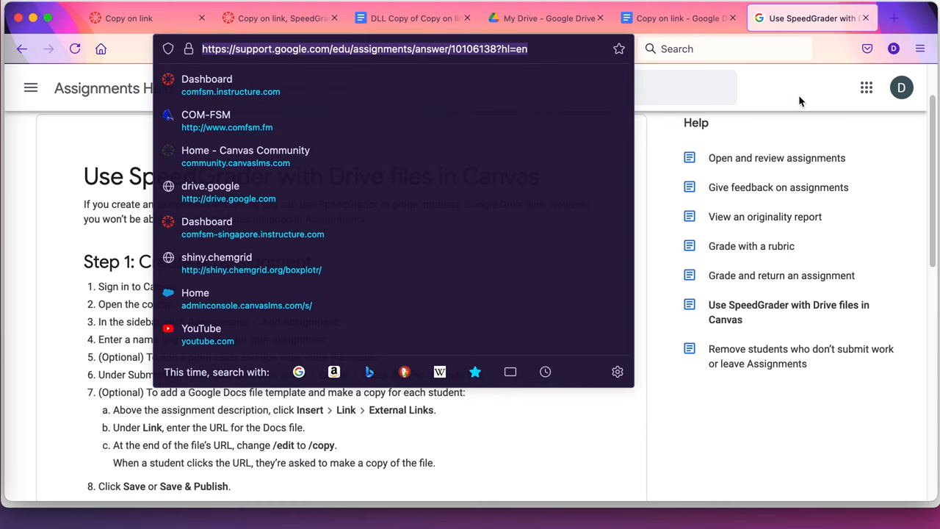
{"action": "left_click", "coordinate": [514, 233]}
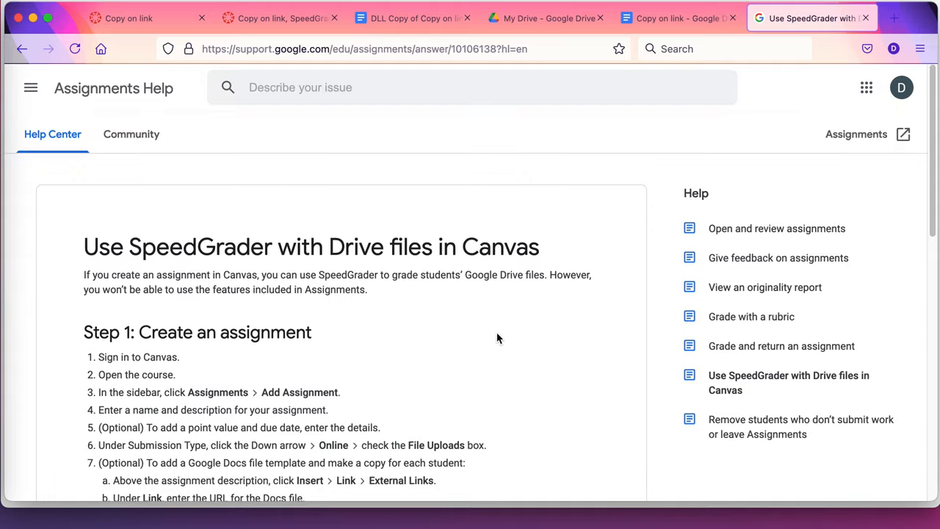
{"action": "mouse_move", "coordinate": [399, 288]}
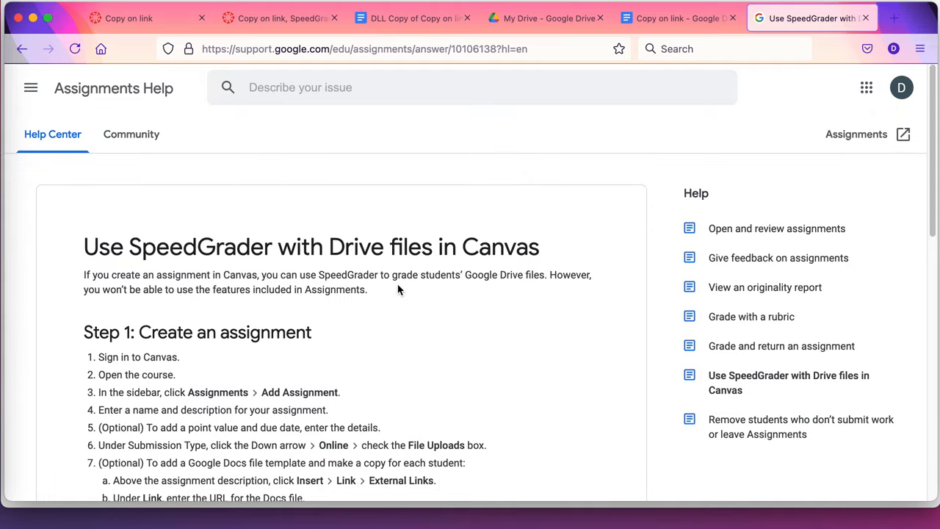
{"action": "mouse_move", "coordinate": [355, 253]}
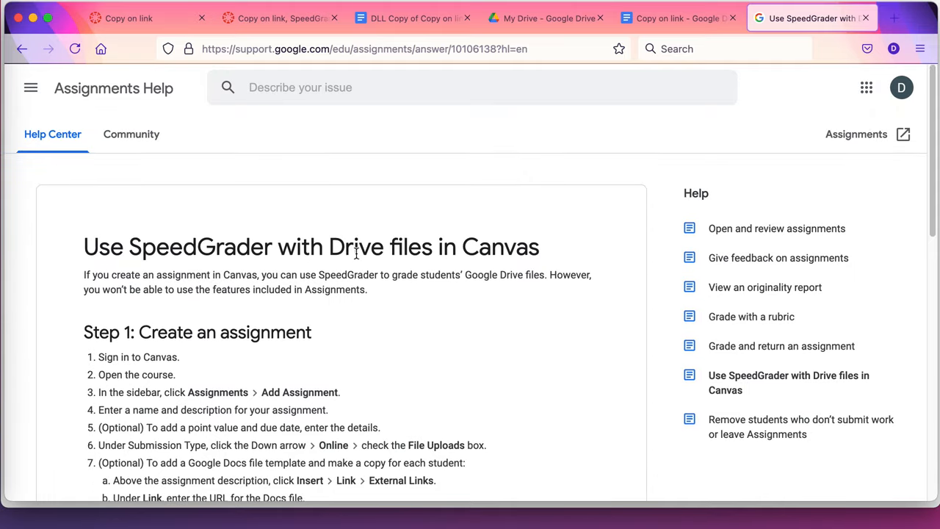